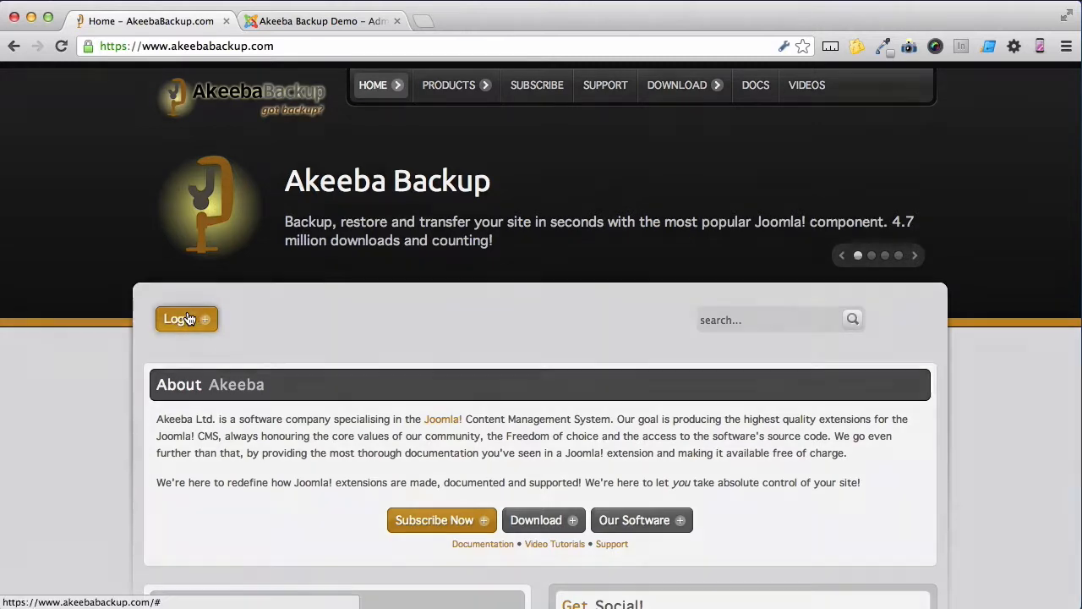
Log in to akeebabackup.com with the demo subscriber account
click(181, 318)
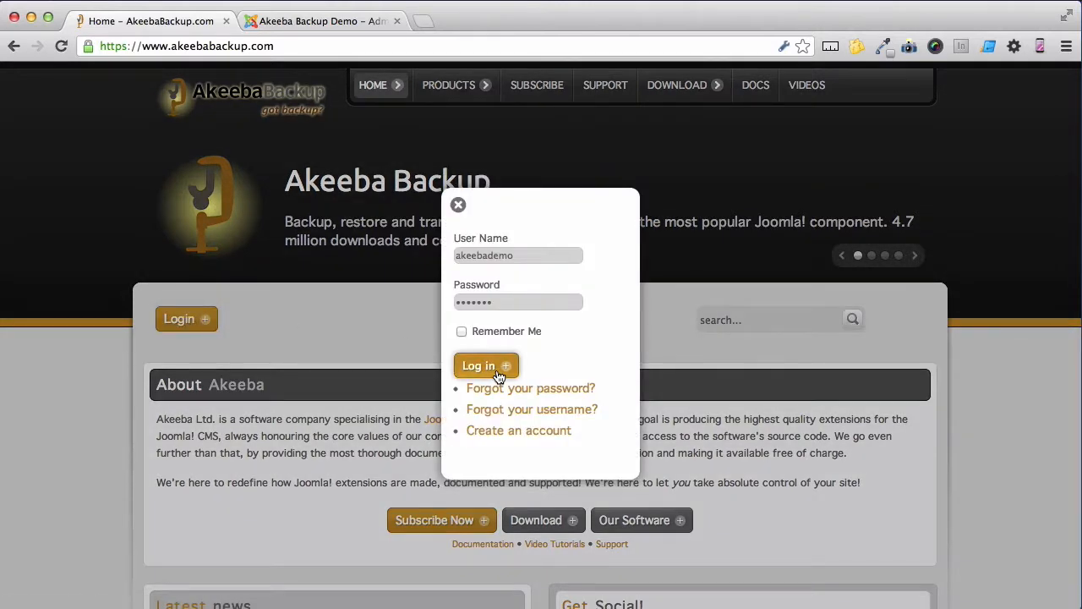
click(486, 365)
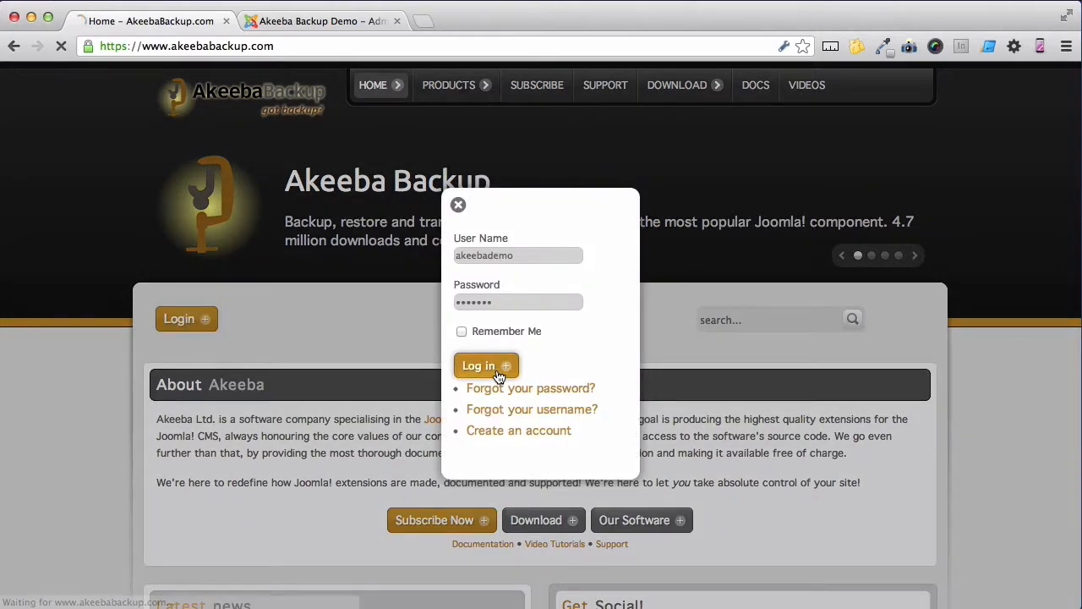
click(486, 366)
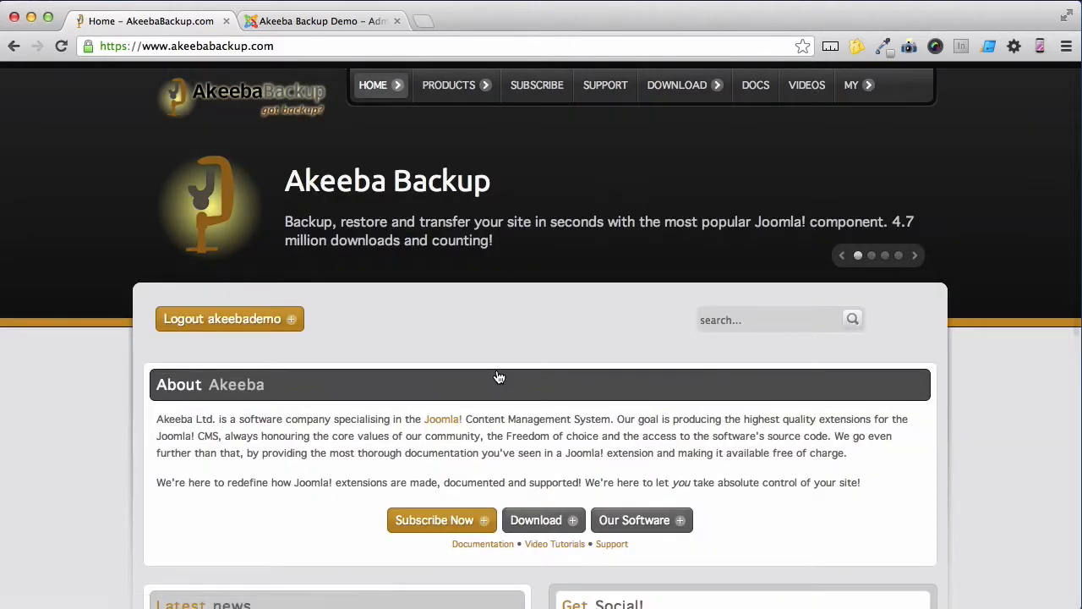
mouse_move(820, 160)
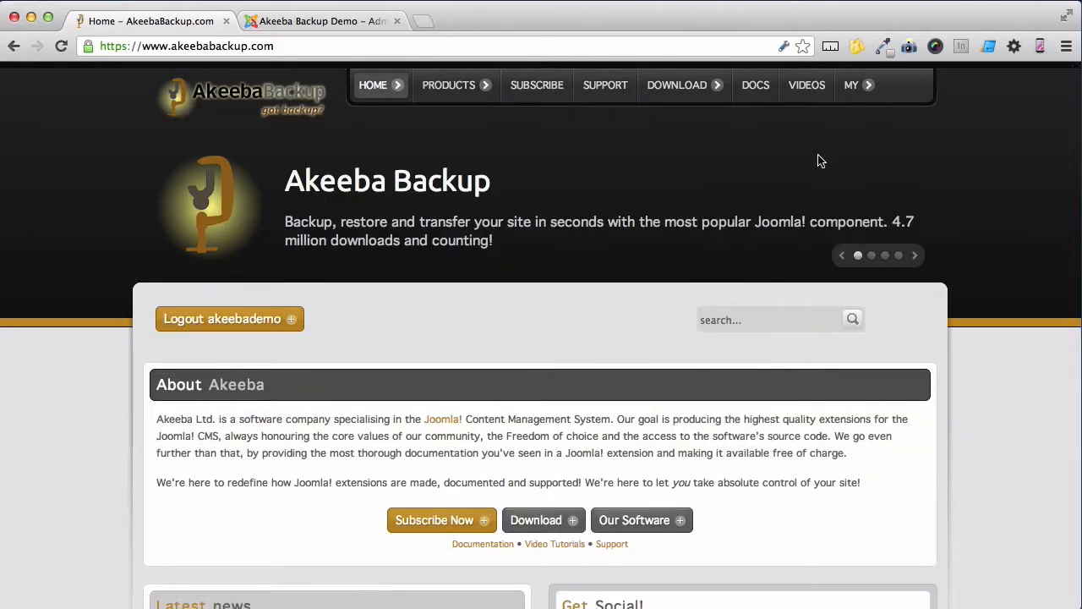
Show My Subscriptions and scroll to the Professional 3.6.12 download and Download ID
click(852, 84)
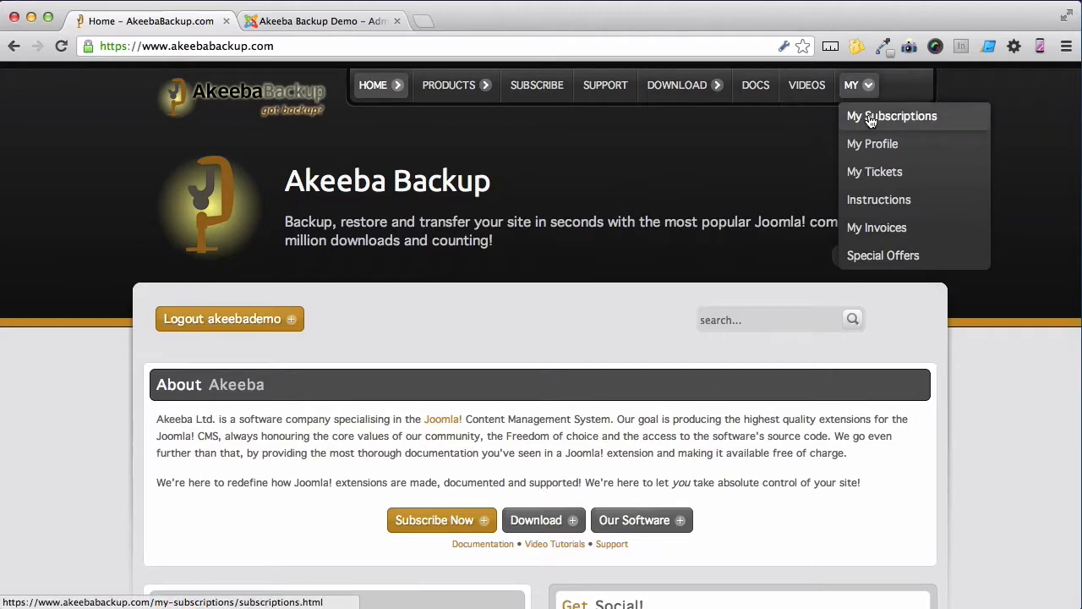
click(891, 116)
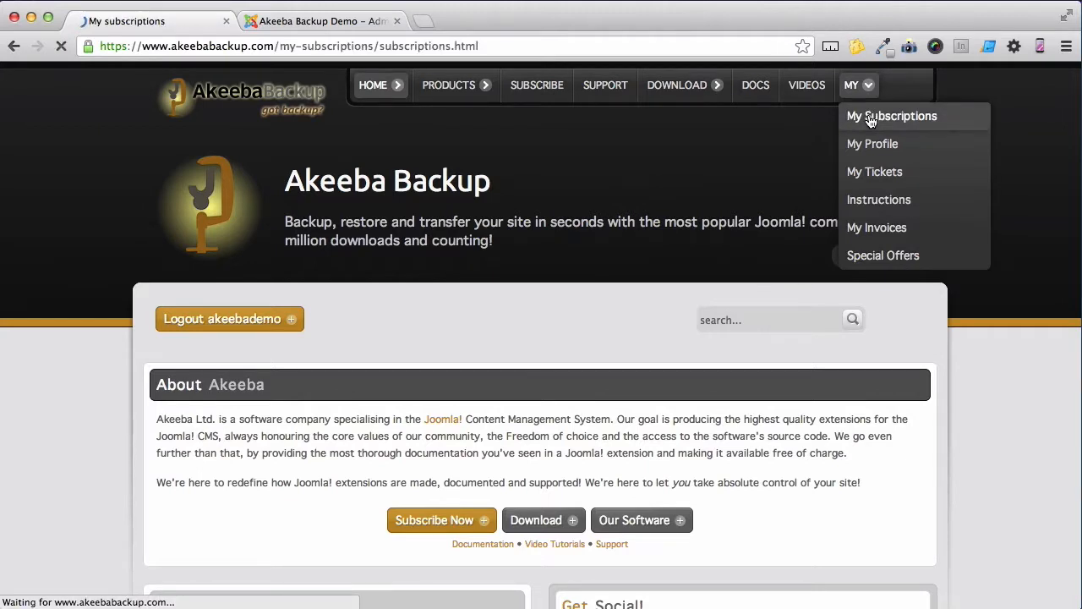
click(892, 116)
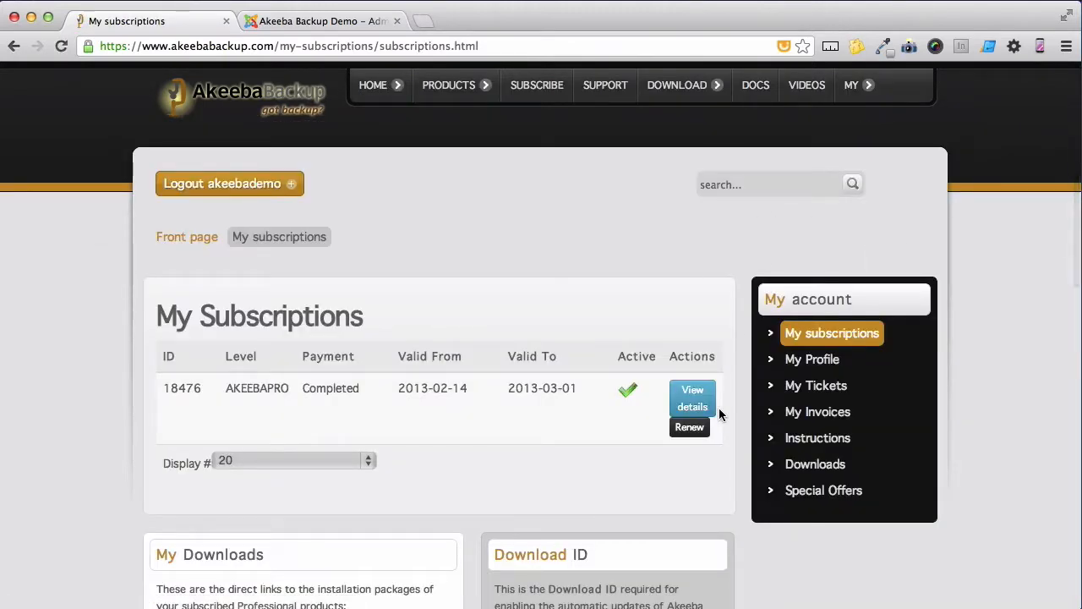
scroll(down, 3)
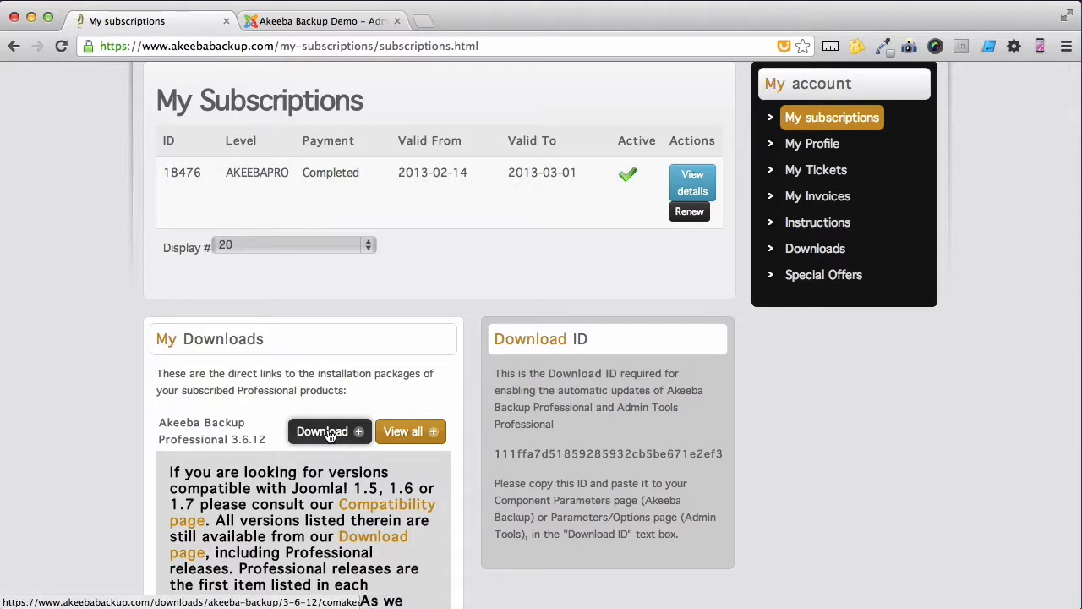
mouse_move(732, 506)
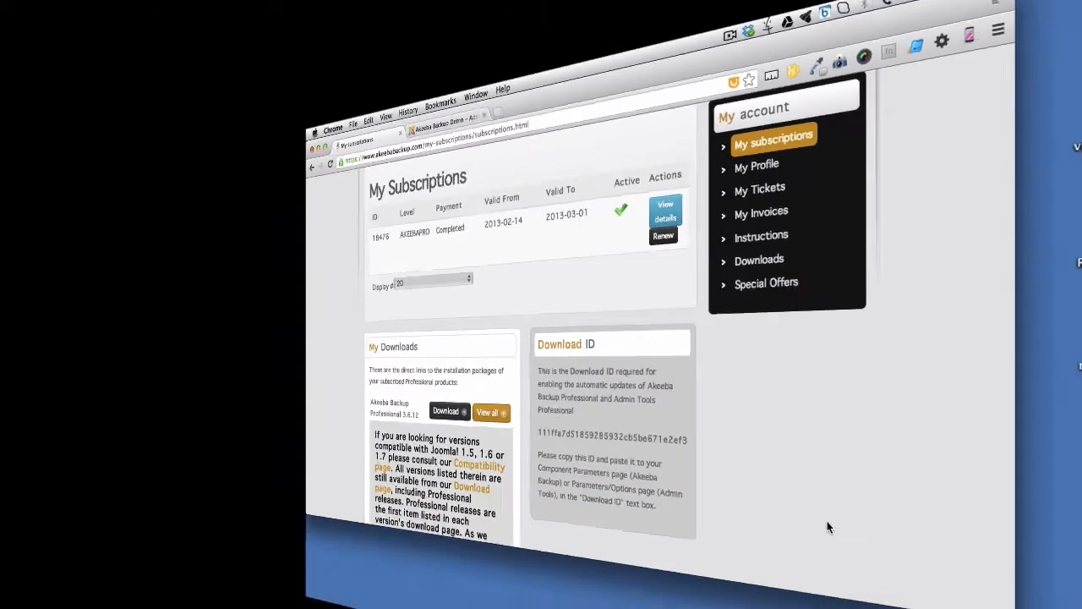
Open Extensions > Extension Manager in the Joomla admin tab
click(317, 20)
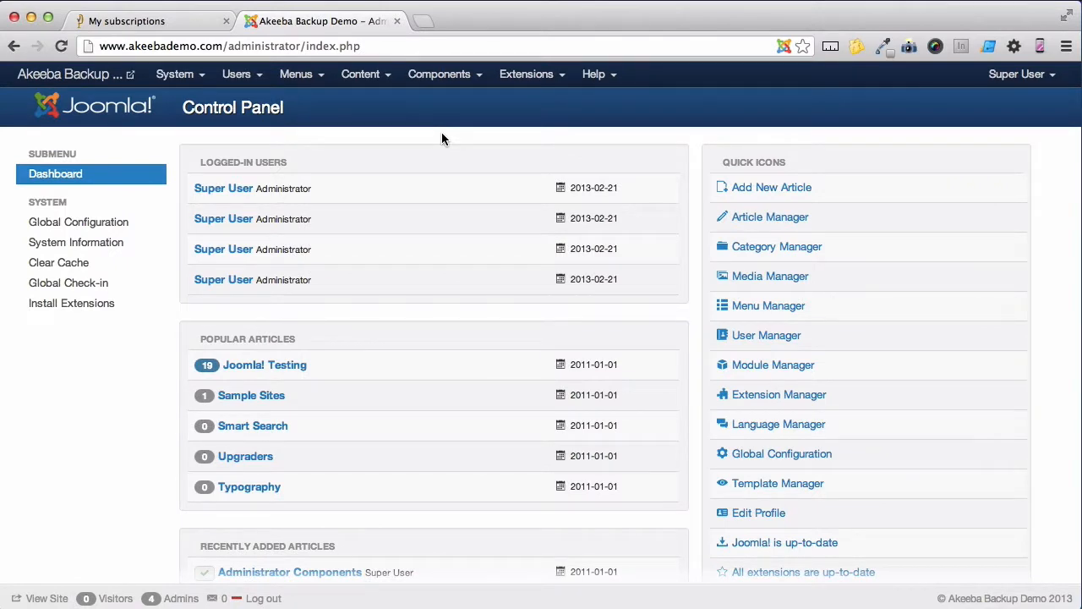
click(526, 74)
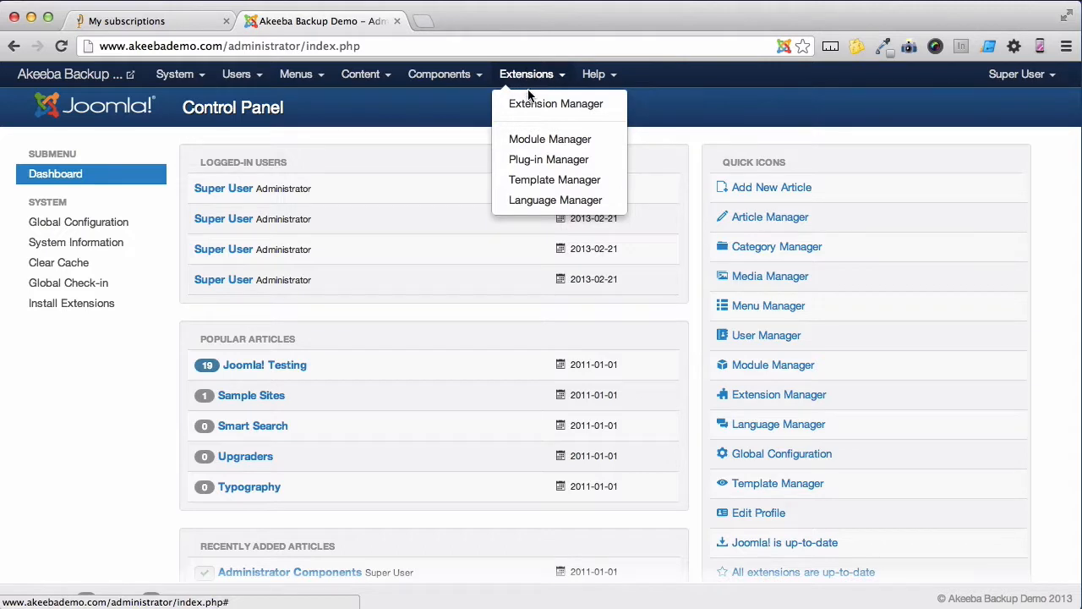
click(555, 103)
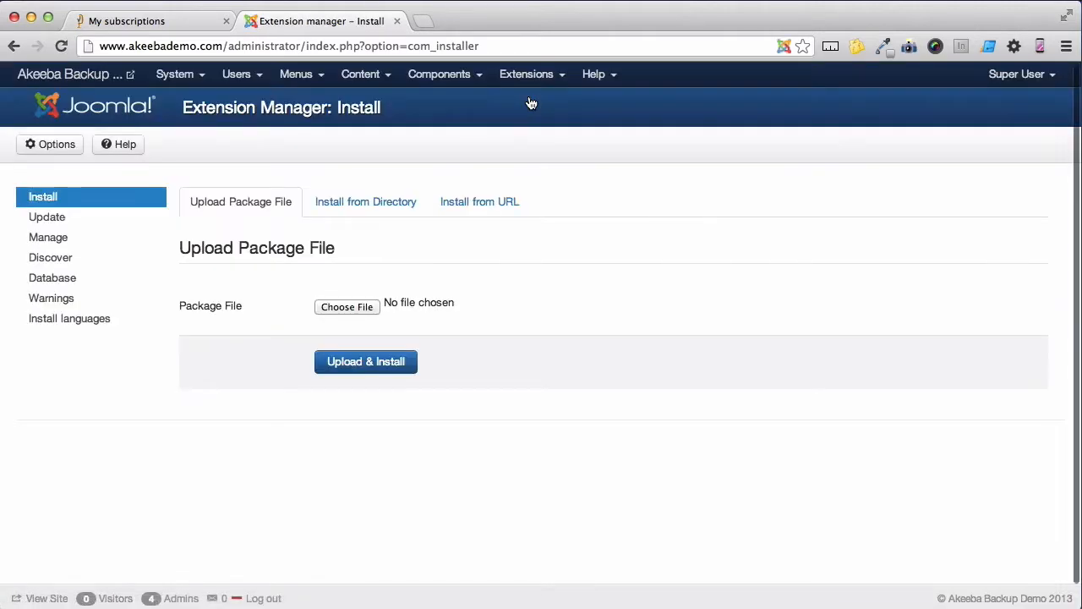
mouse_move(346, 307)
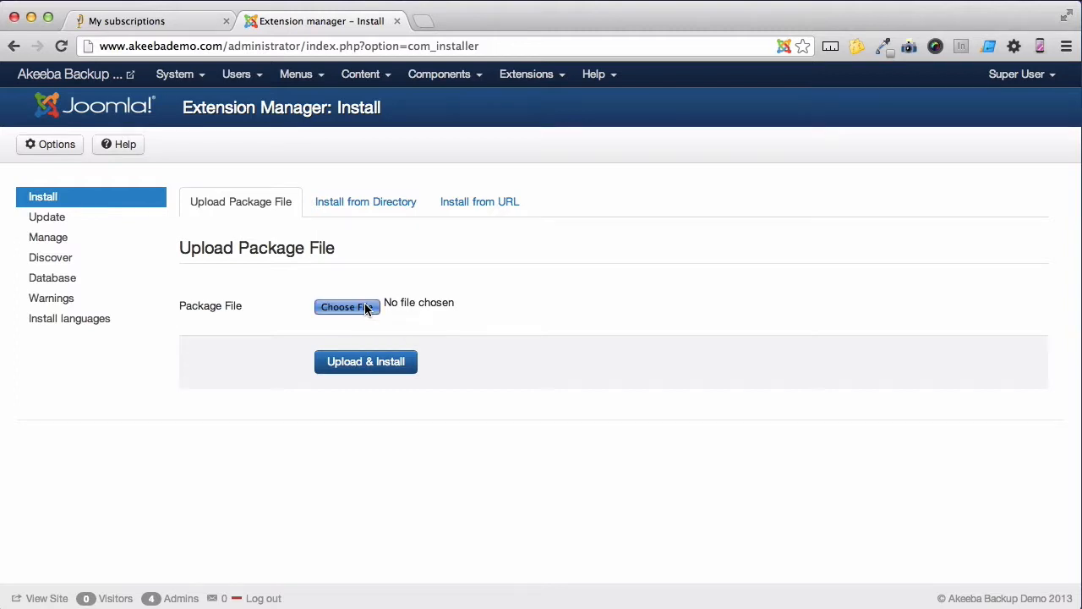
Upload and install com_akeeba-3.6.12-pro.zip
click(346, 306)
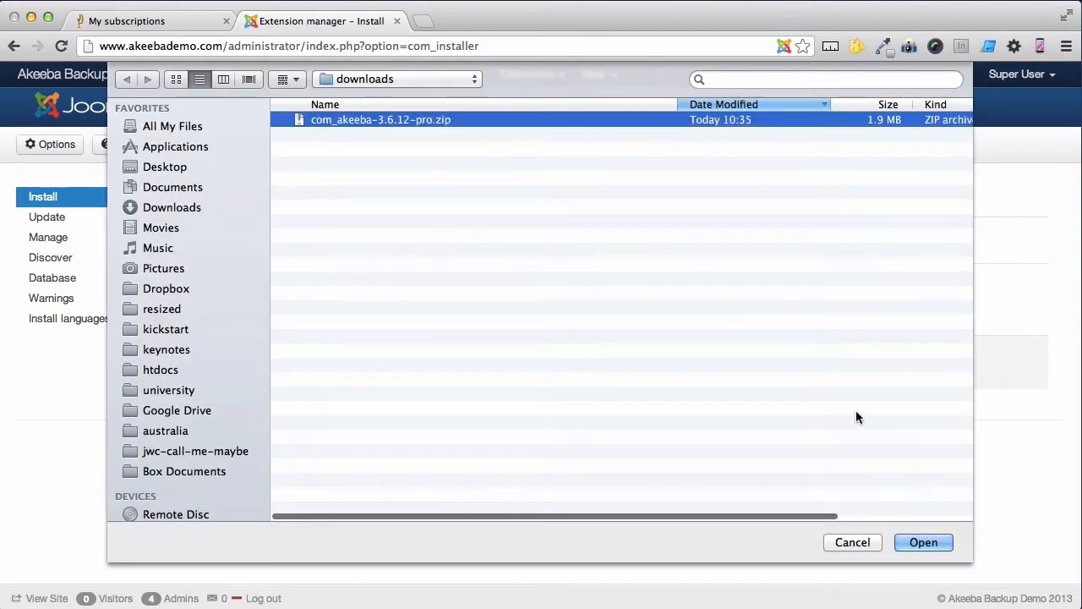
click(923, 542)
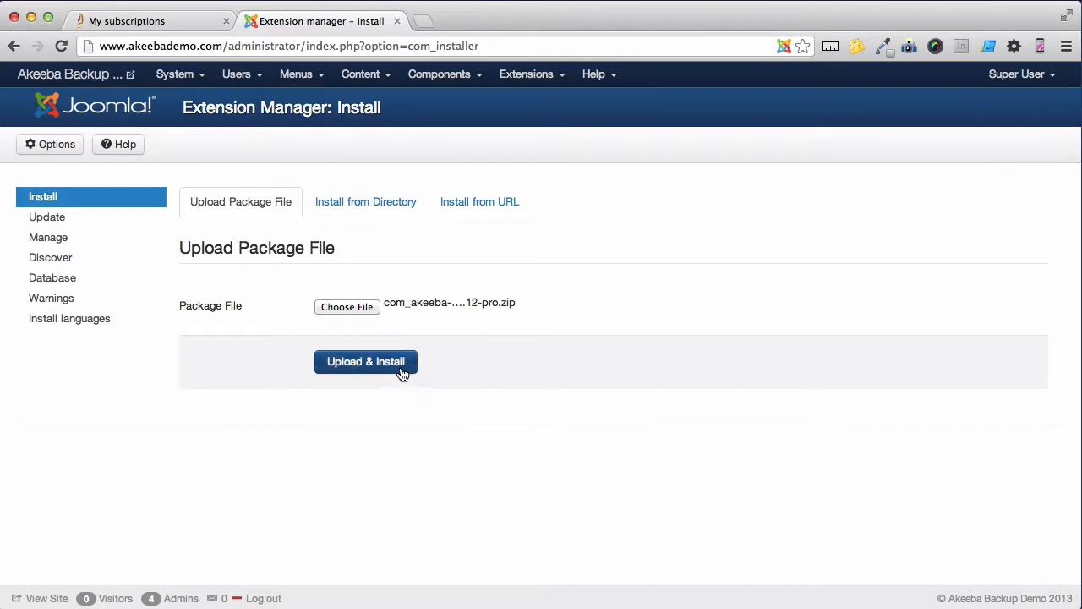
click(366, 361)
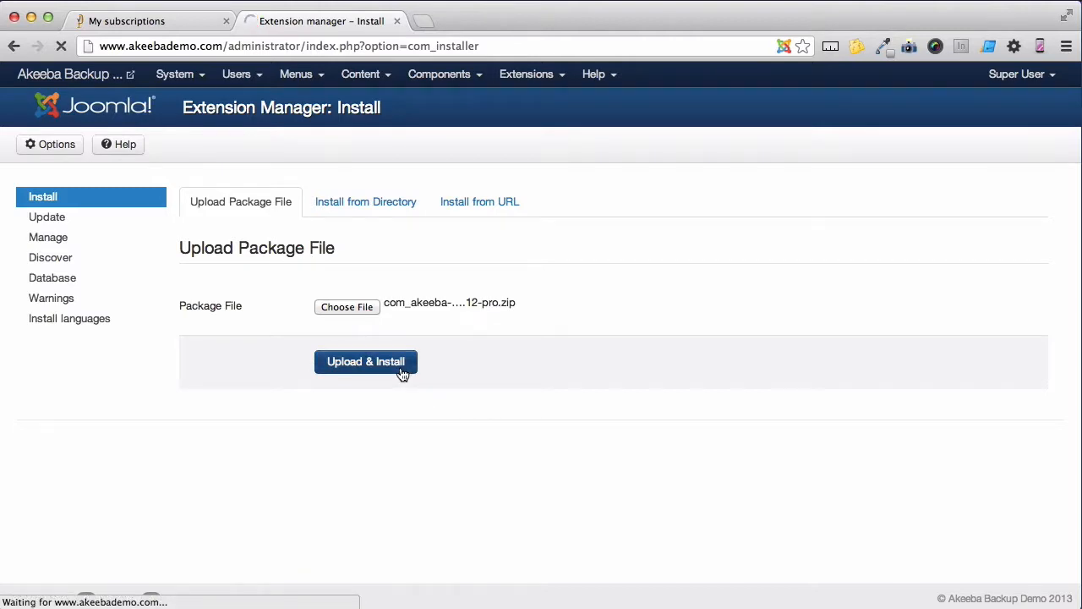
click(366, 361)
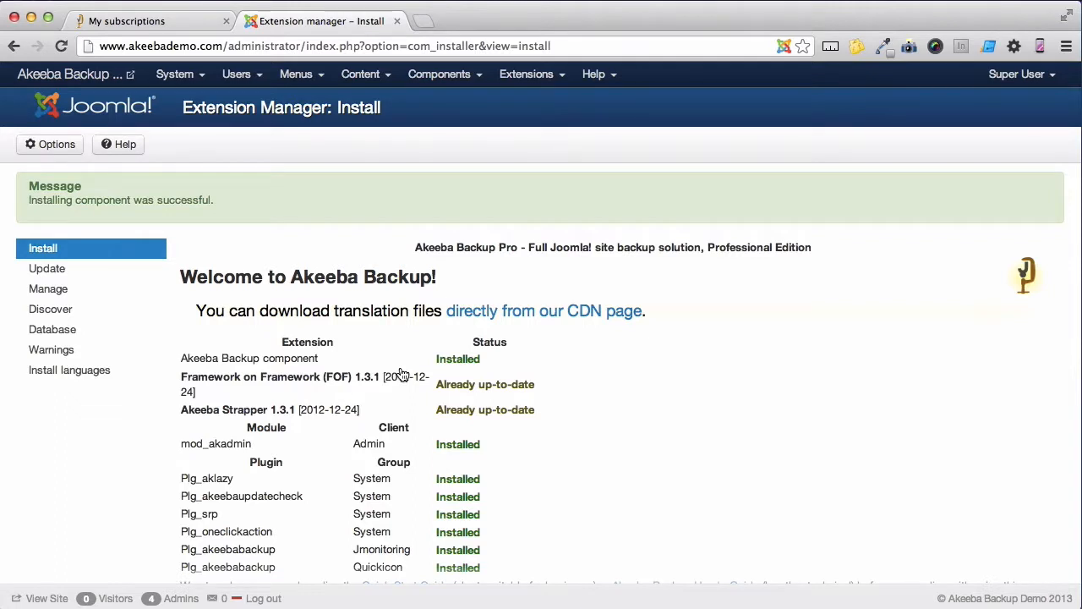
mouse_move(403, 368)
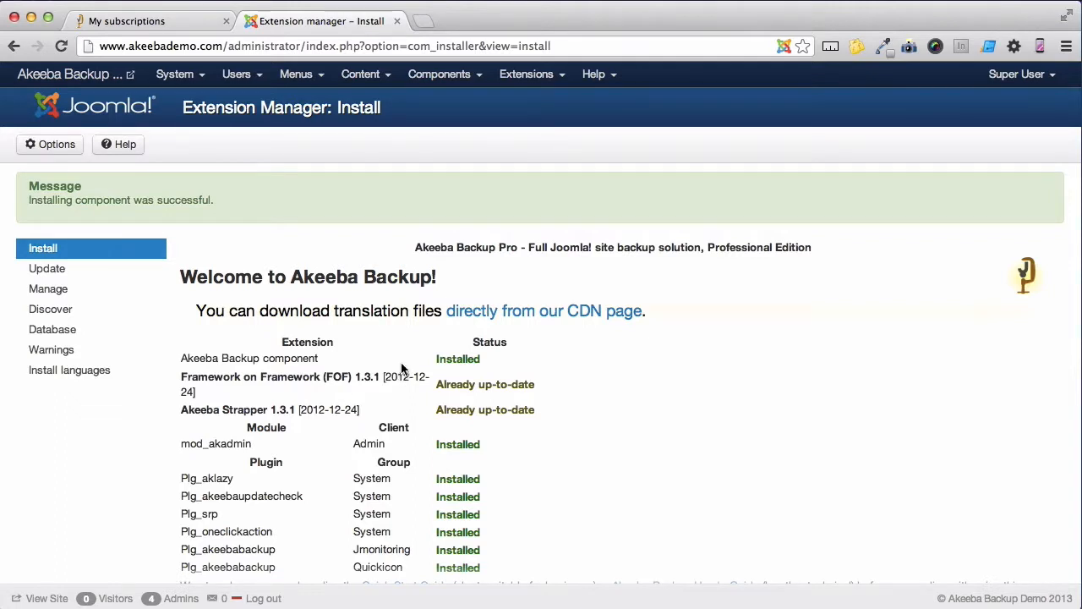
Open Components > Akeeba Backup
click(439, 73)
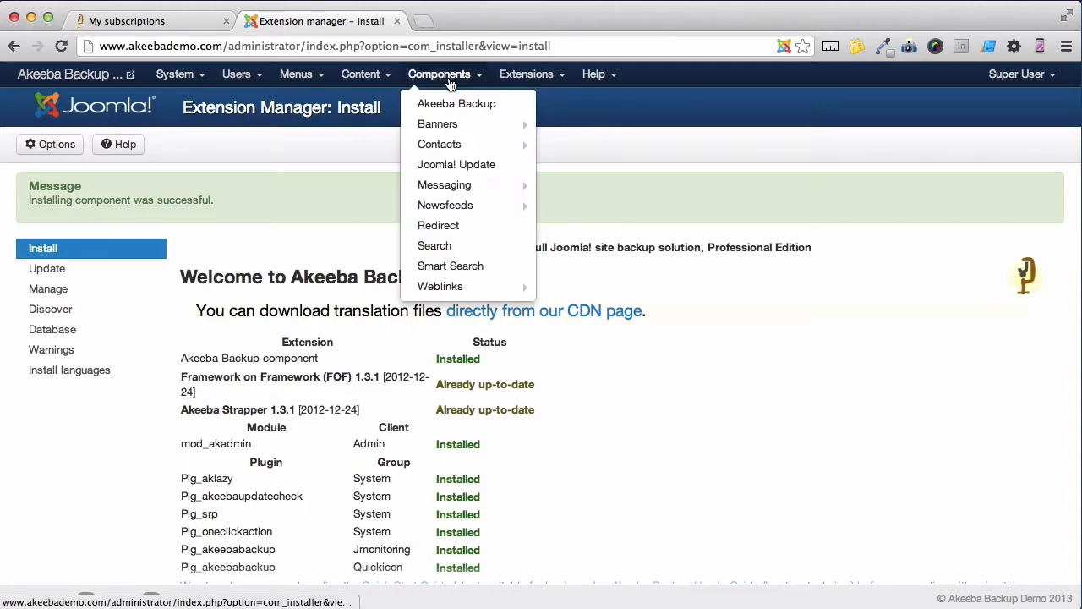
click(456, 103)
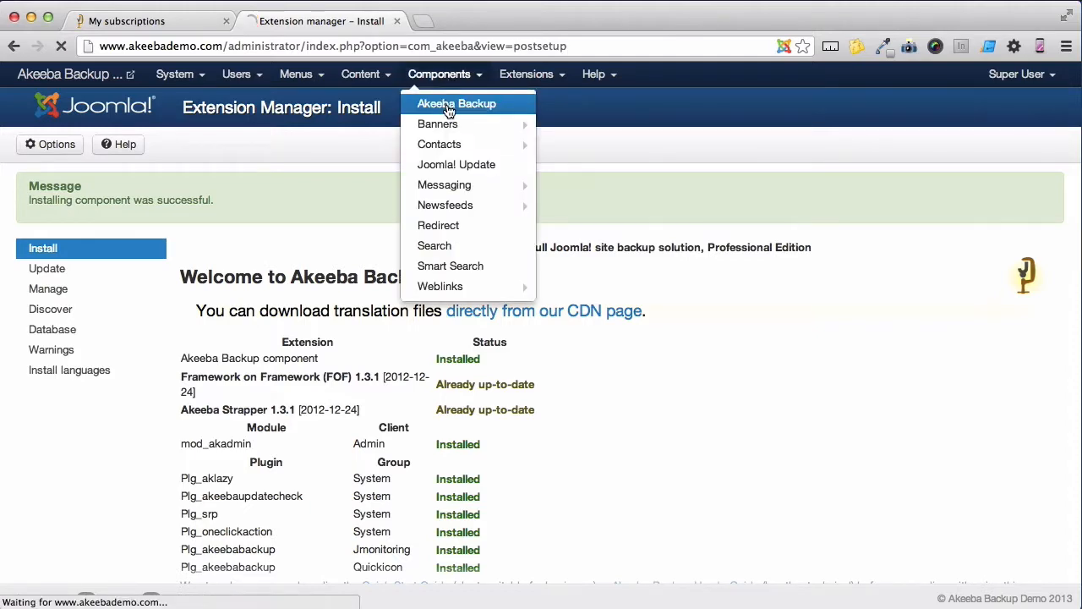
click(457, 103)
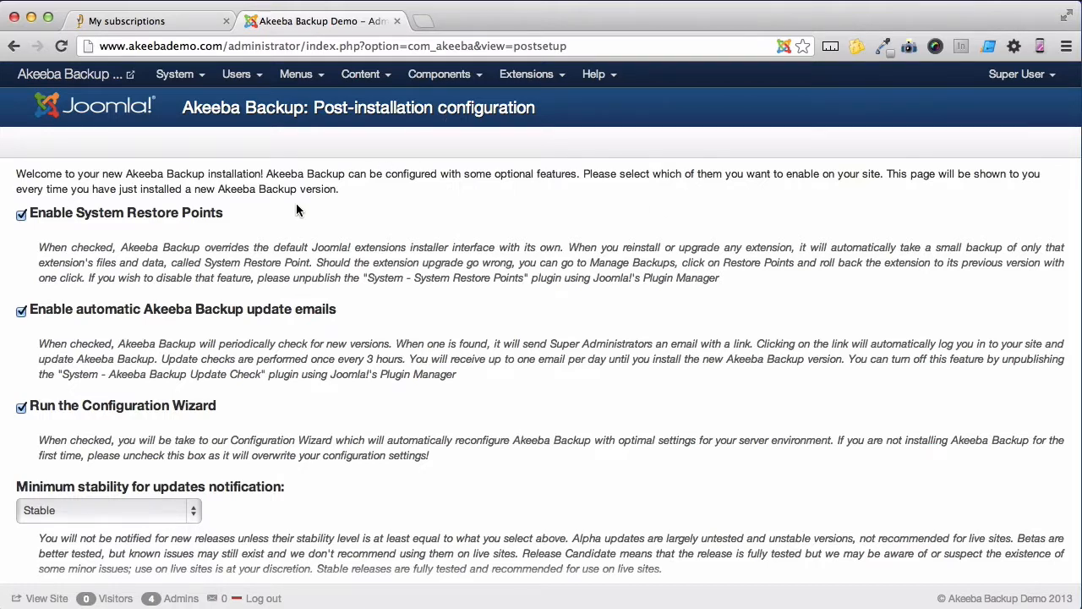
mouse_move(291, 214)
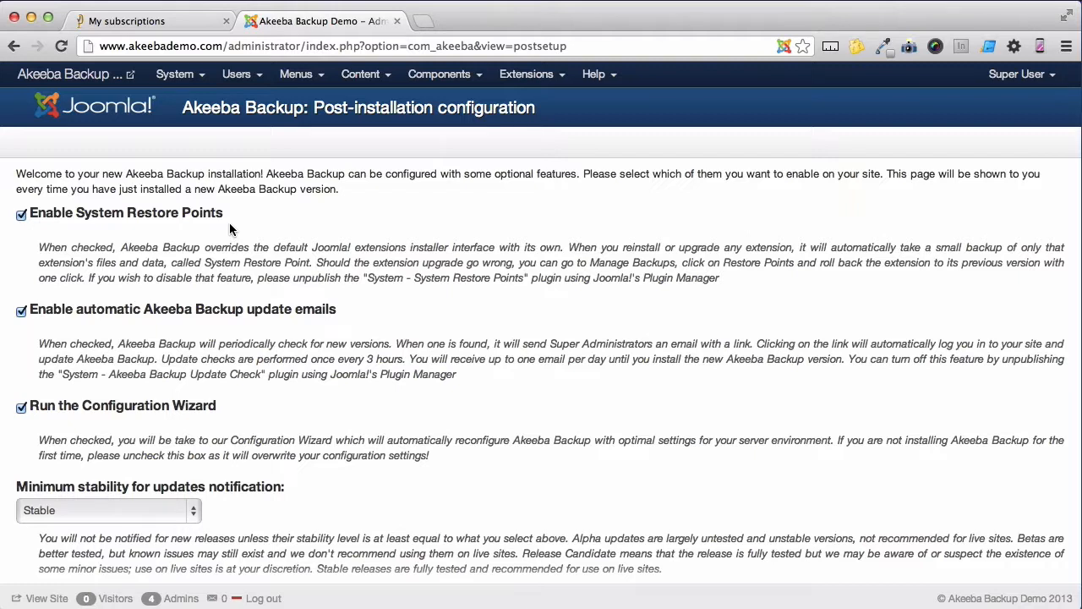
mouse_move(222, 237)
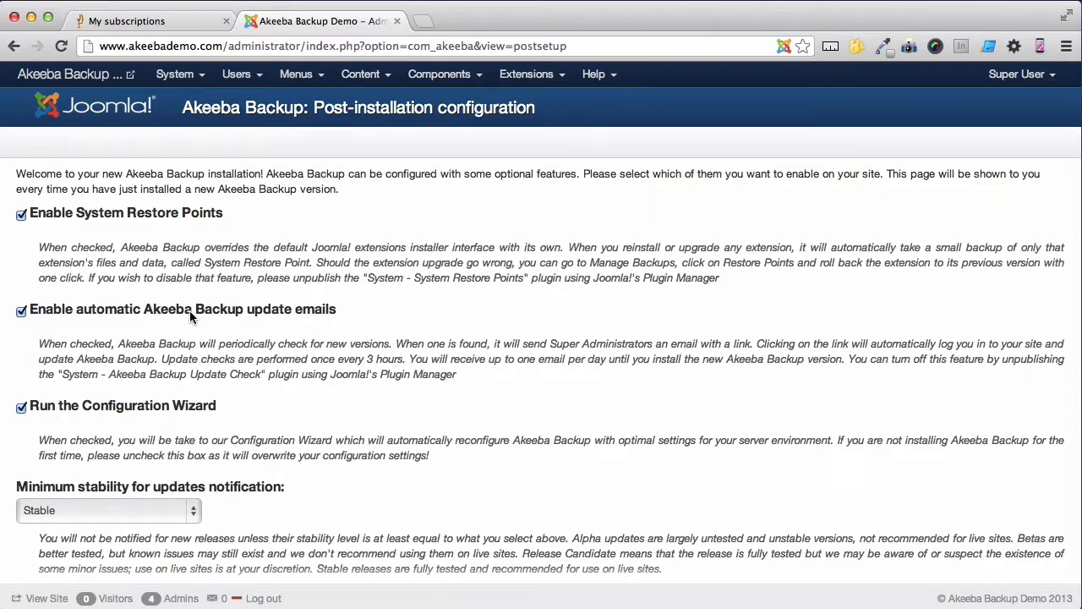
mouse_move(105, 409)
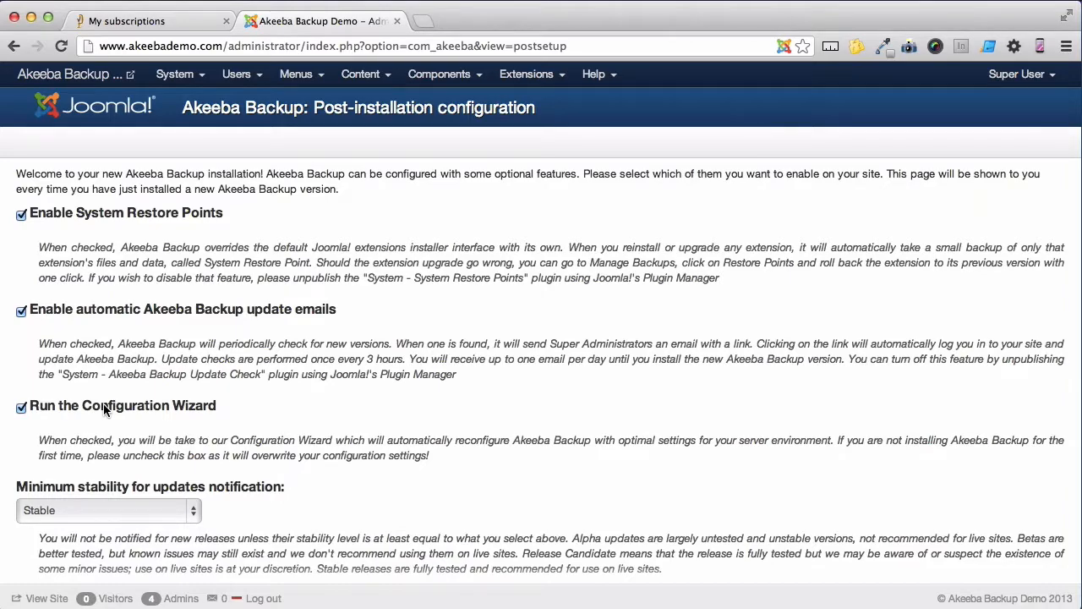
Tick the license, subscriber-only support and untested-backup acknowledgement boxes
scroll(down, 3)
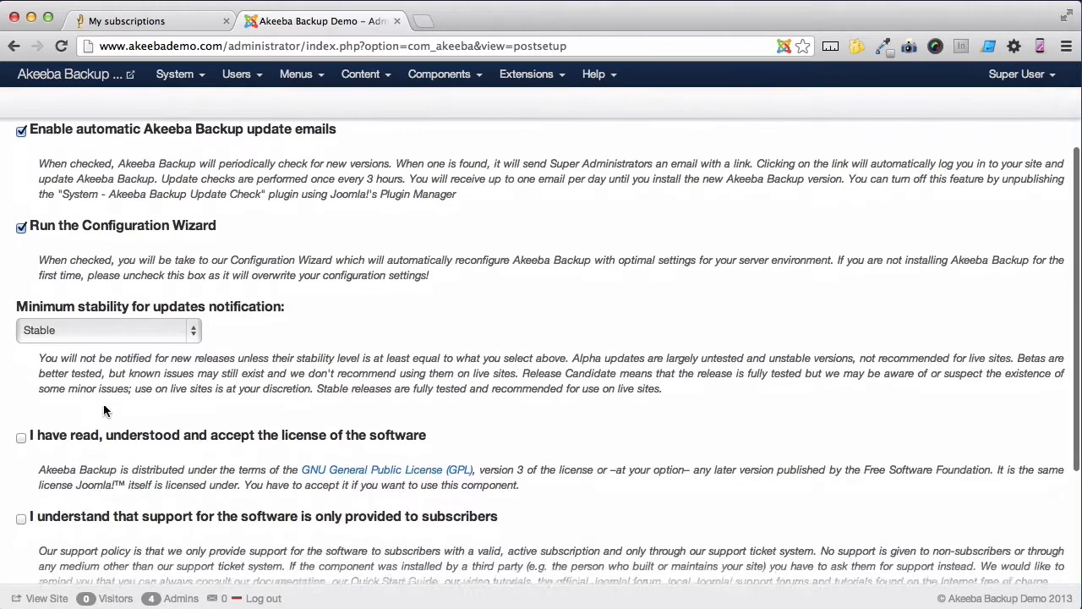
scroll(down, 3)
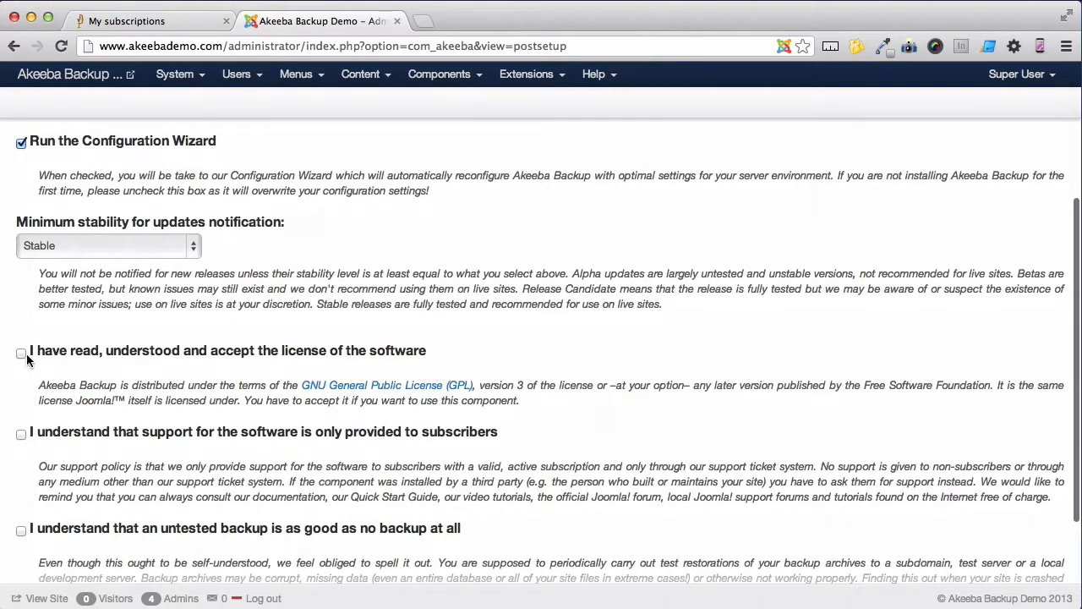
click(21, 353)
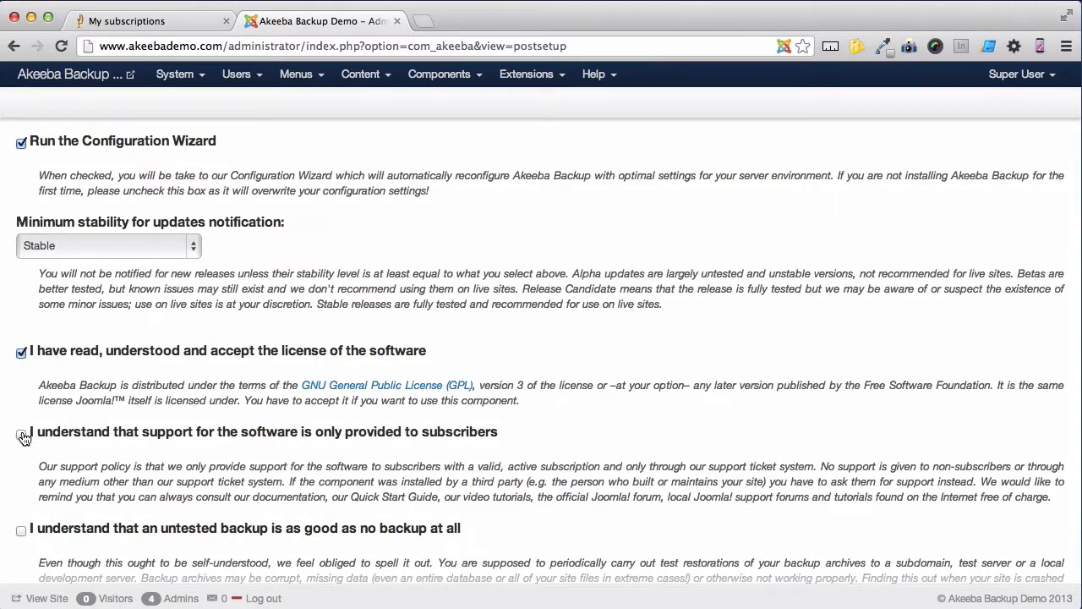
click(21, 434)
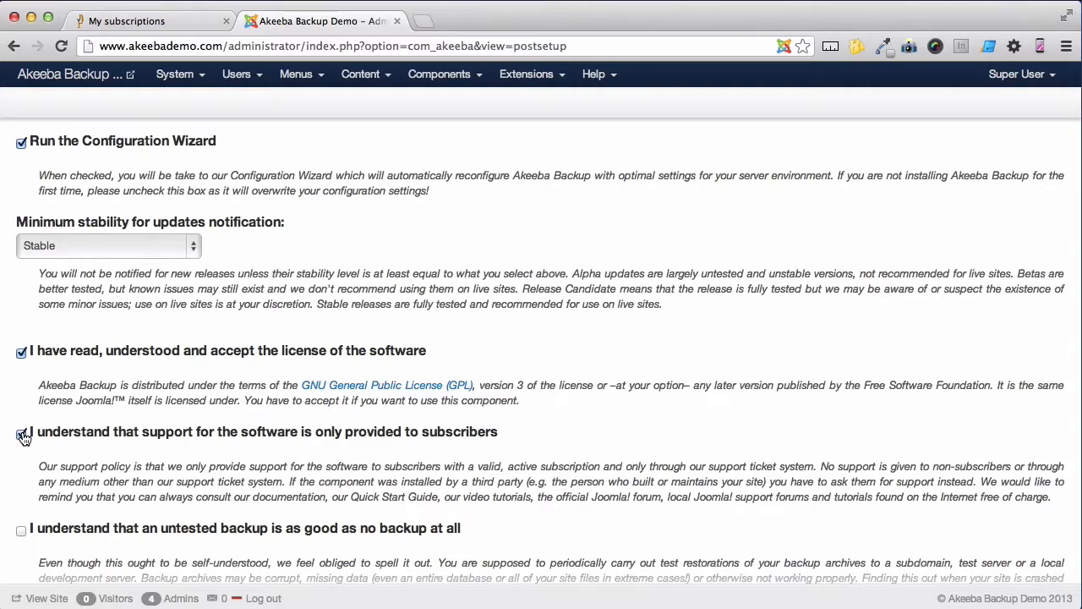
scroll(down, 3)
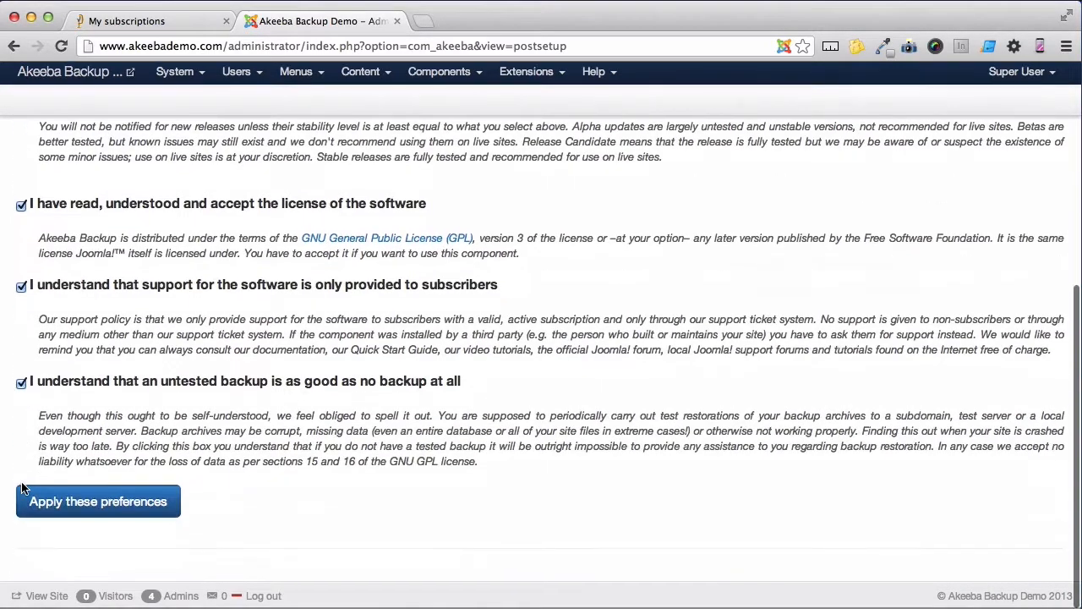
click(97, 500)
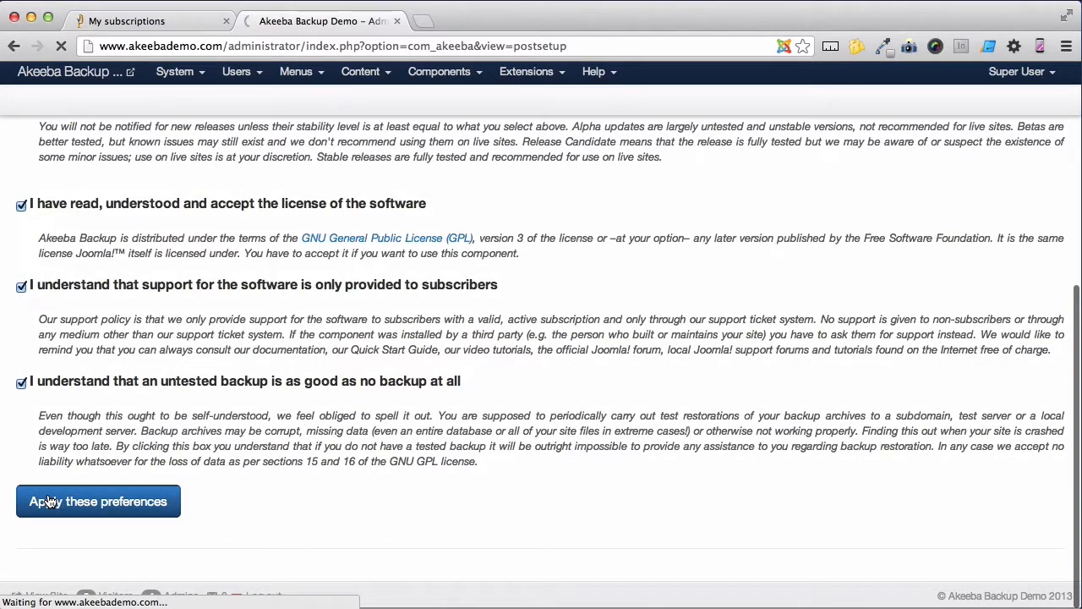
Apply the preferences, let the Configuration Wizard benchmark, then open Backup Now
click(97, 500)
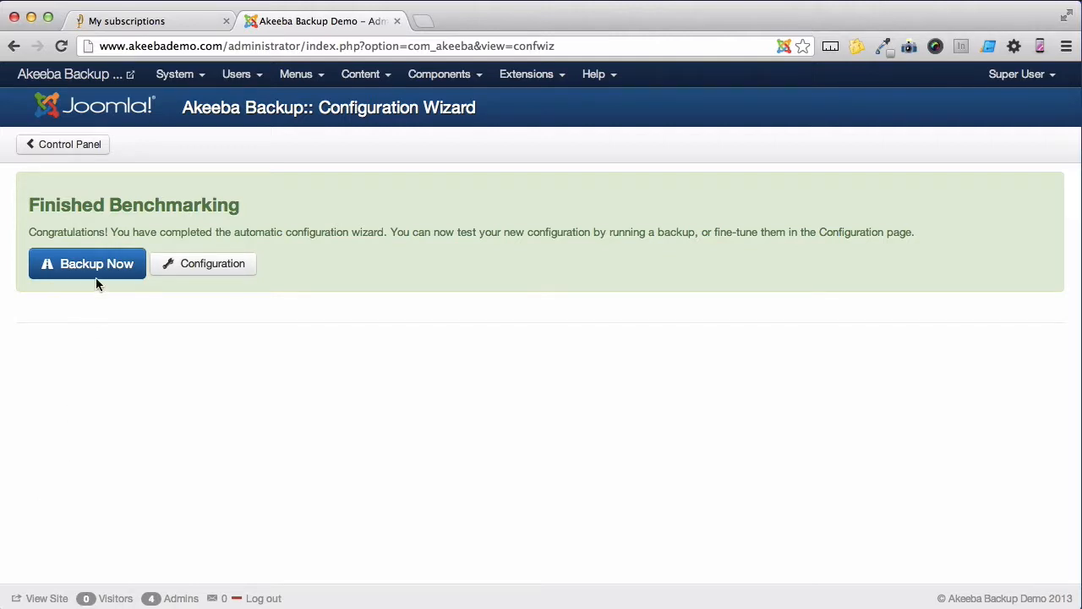
click(87, 263)
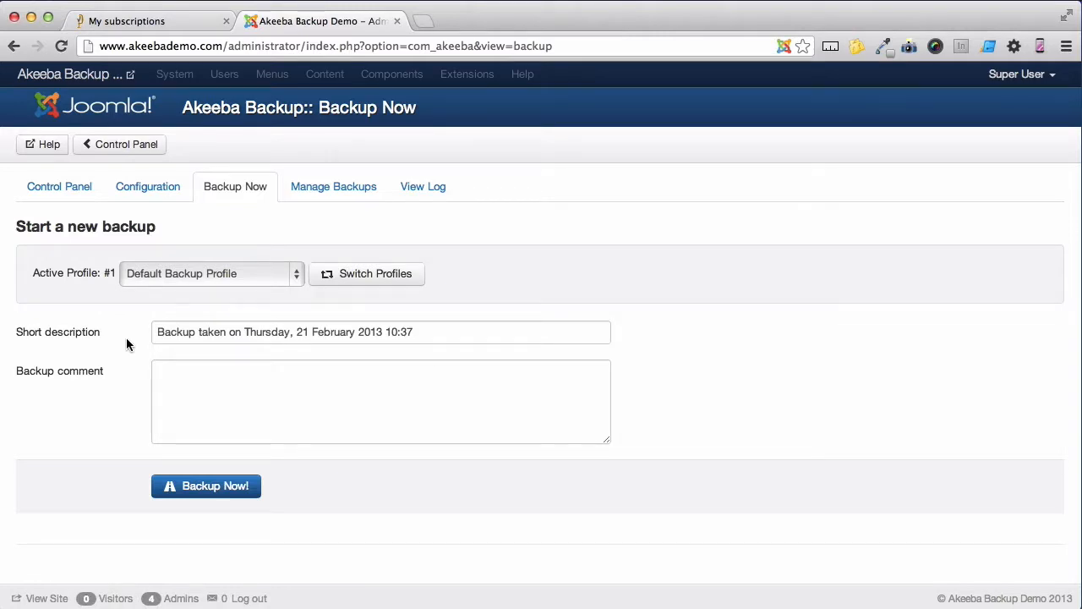
mouse_move(165, 353)
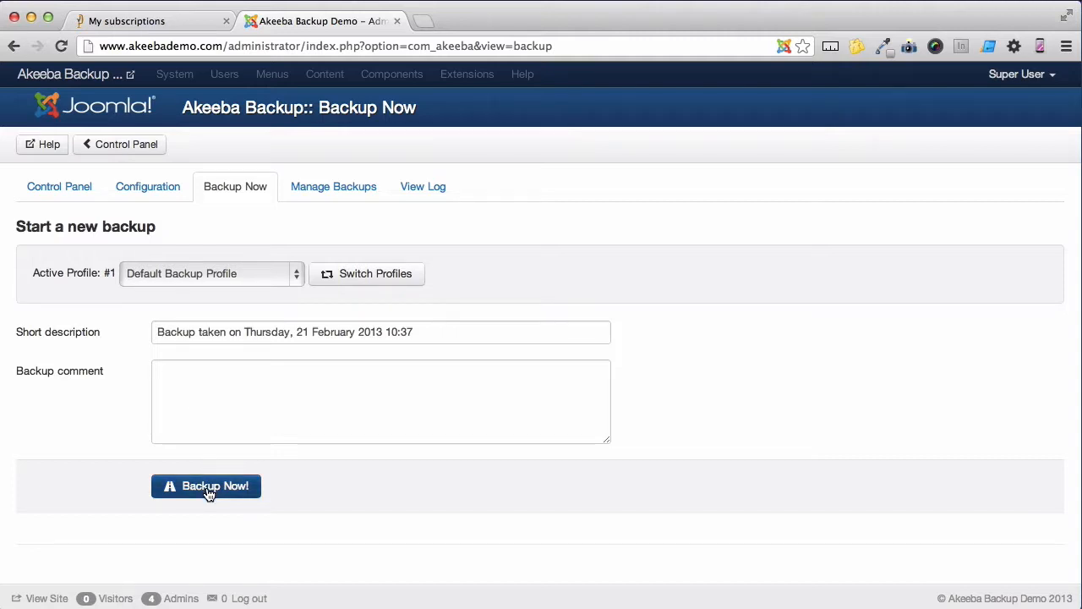
Run Backup Now! with the default profile until it completes successfully
click(207, 485)
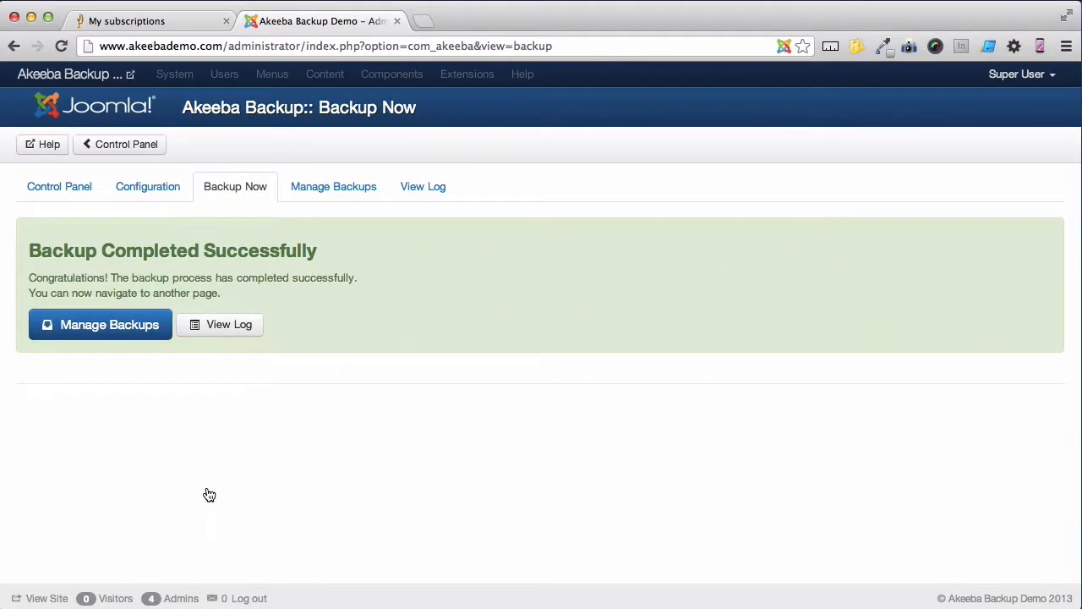
mouse_move(177, 433)
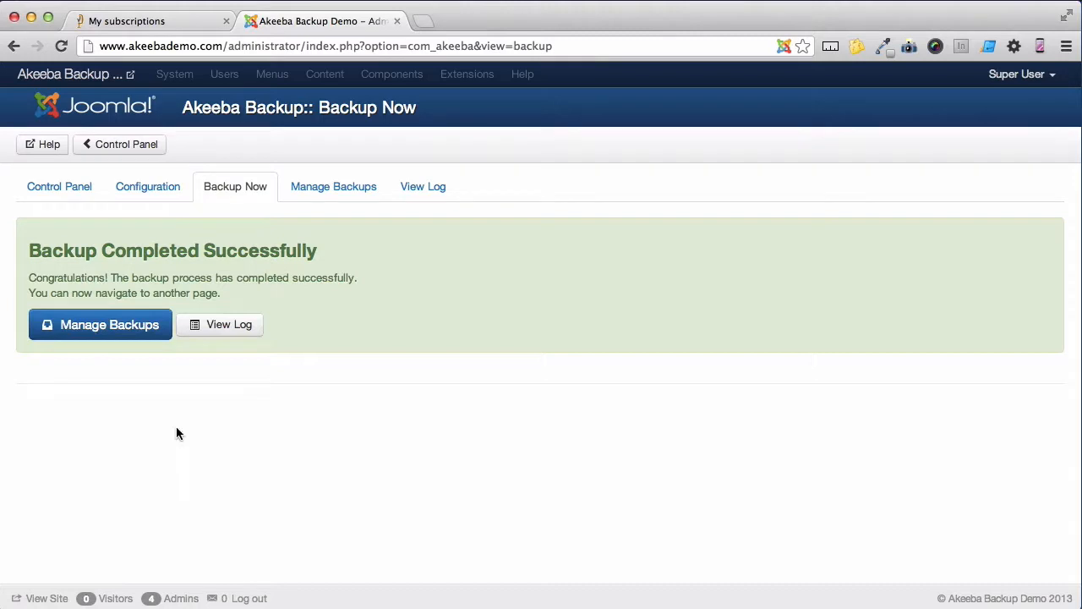
Open Manage Backups from the completion screen
click(100, 324)
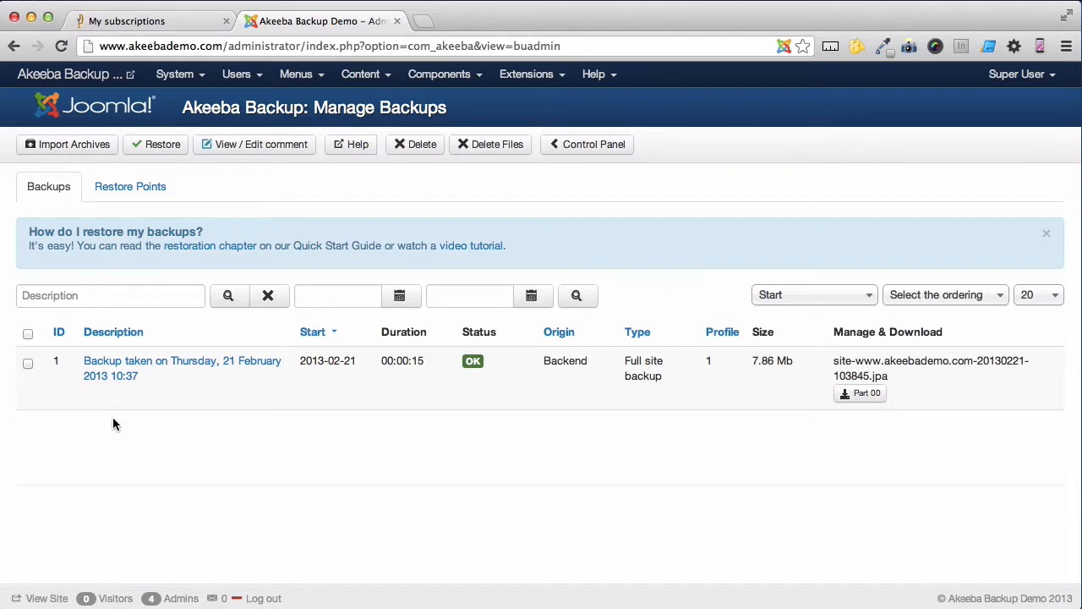
mouse_move(93, 396)
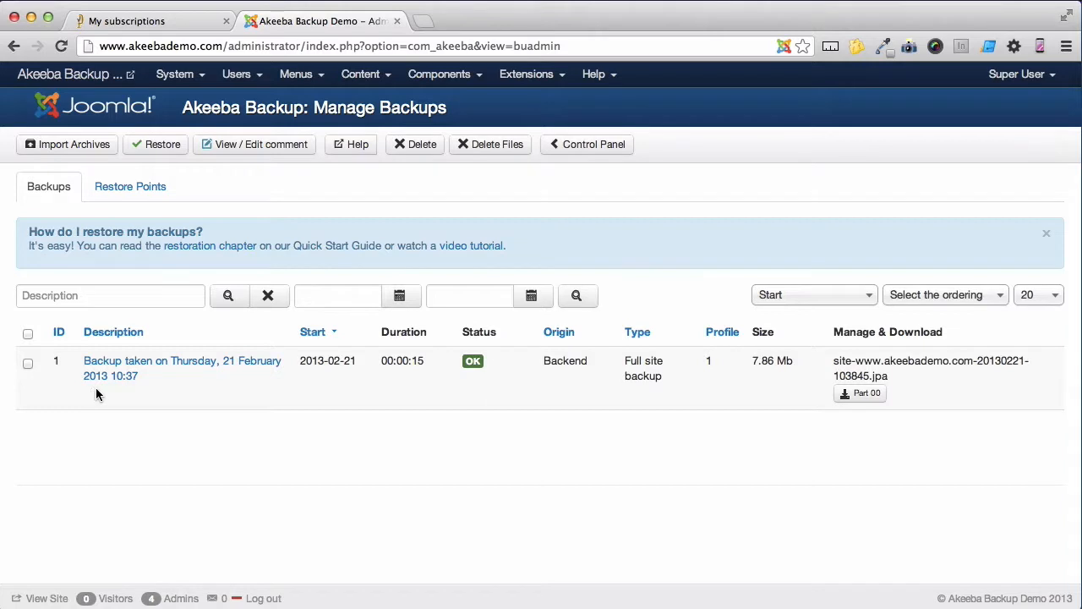
mouse_move(480, 389)
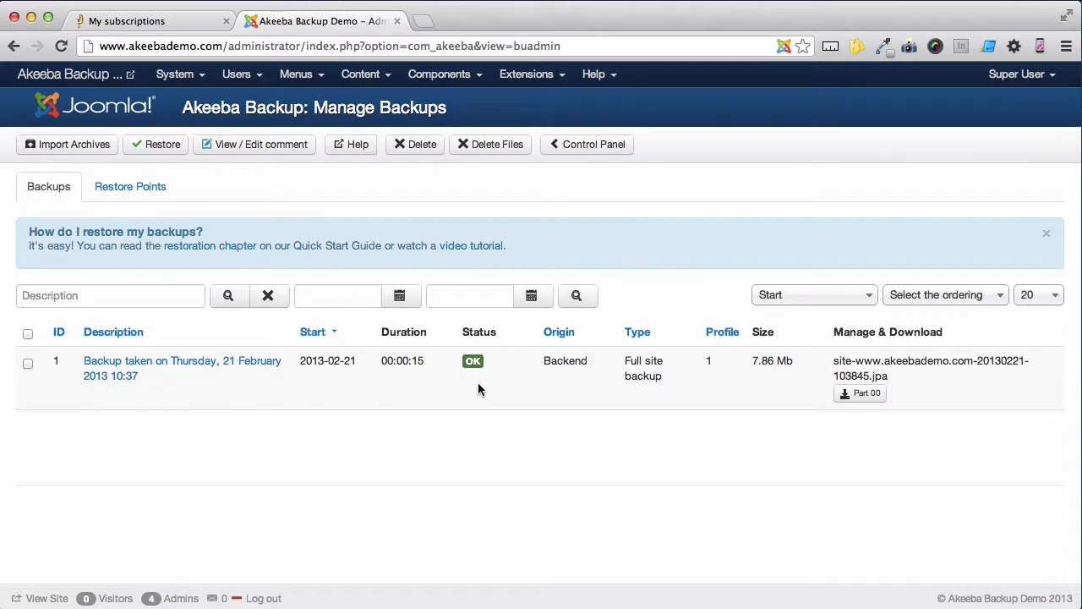
mouse_move(769, 391)
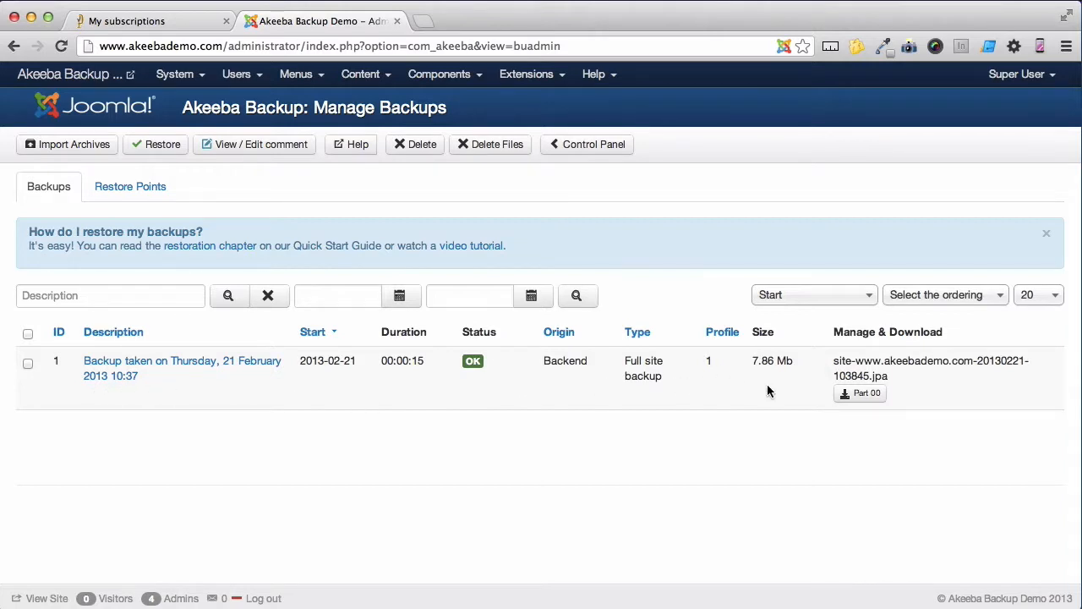
mouse_move(821, 400)
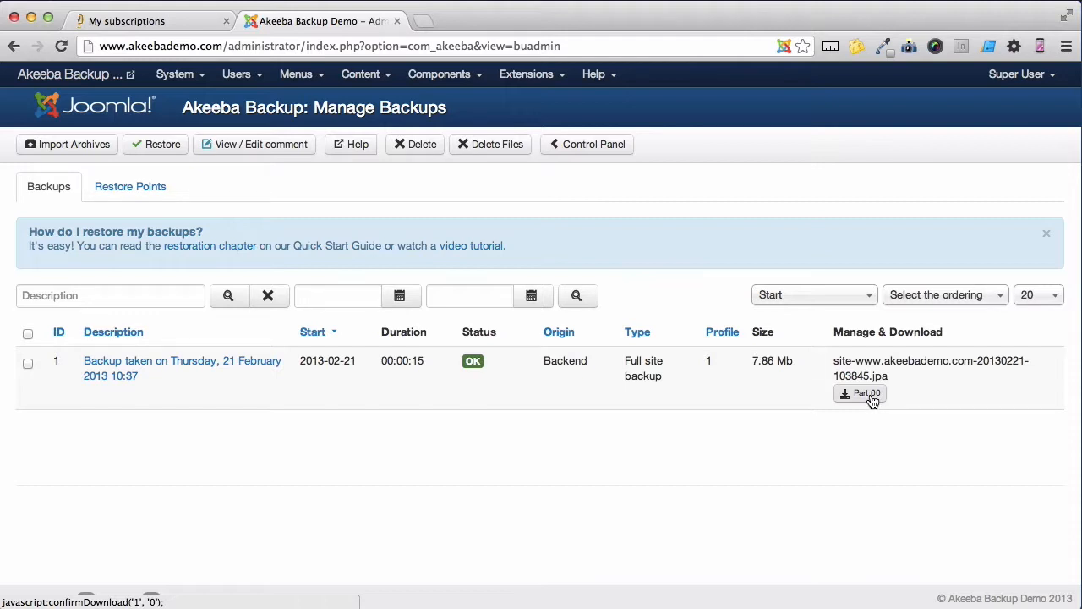
Download the Part 00 archive of the 7.86 MB backup and save it
click(860, 392)
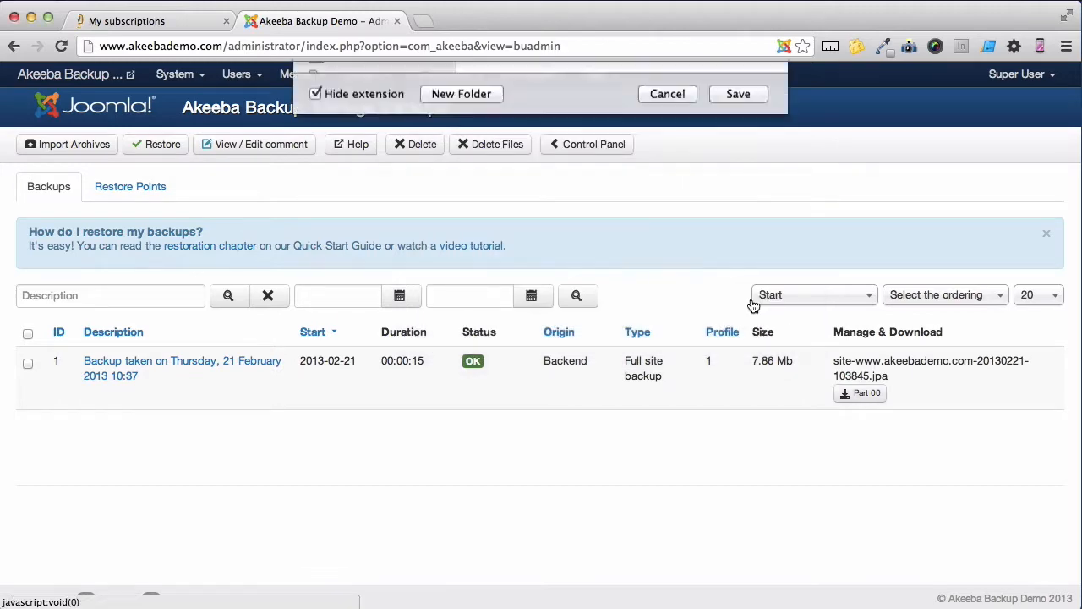
click(667, 94)
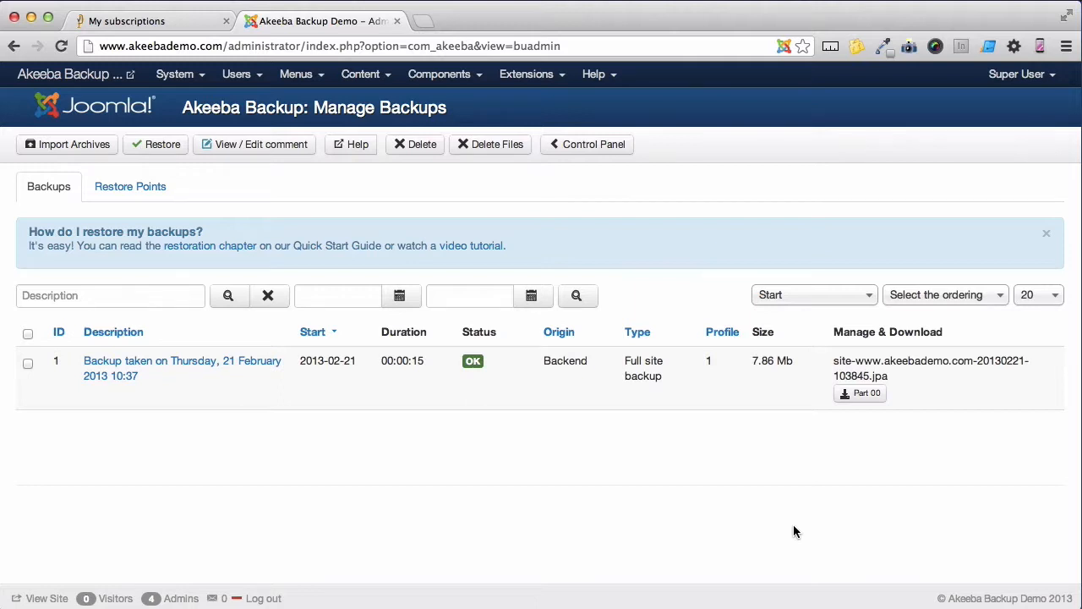
mouse_move(33, 376)
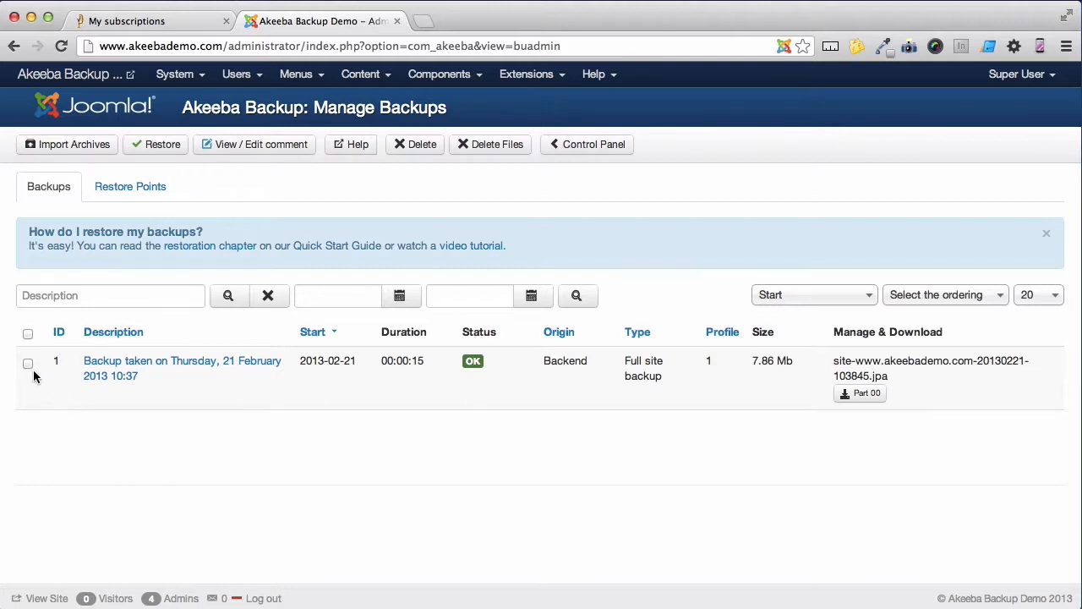
Select the backup record and delete its archive files from the server
click(28, 361)
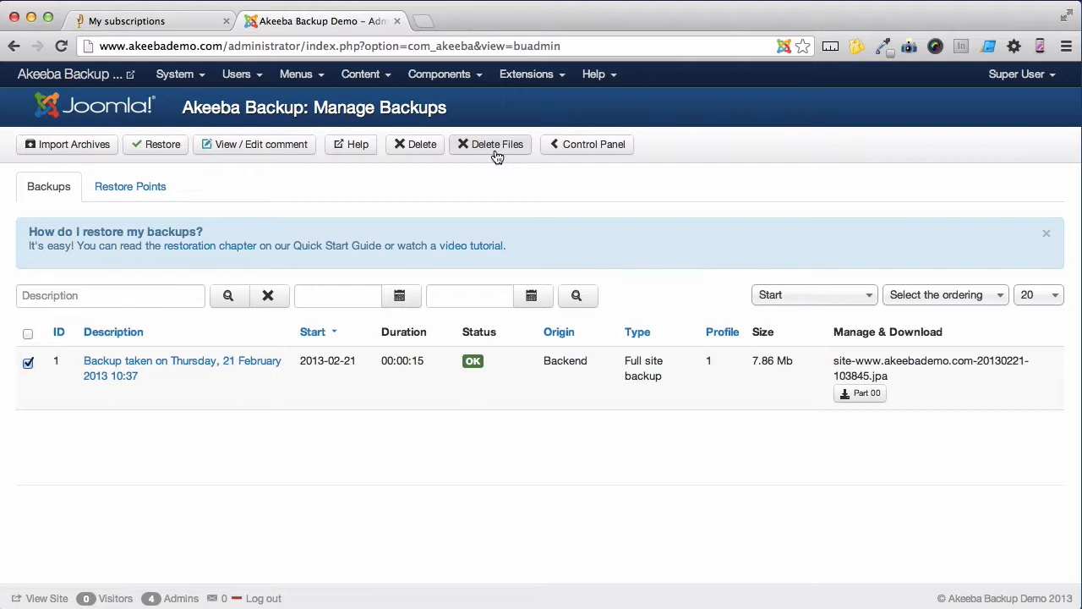
mouse_move(427, 160)
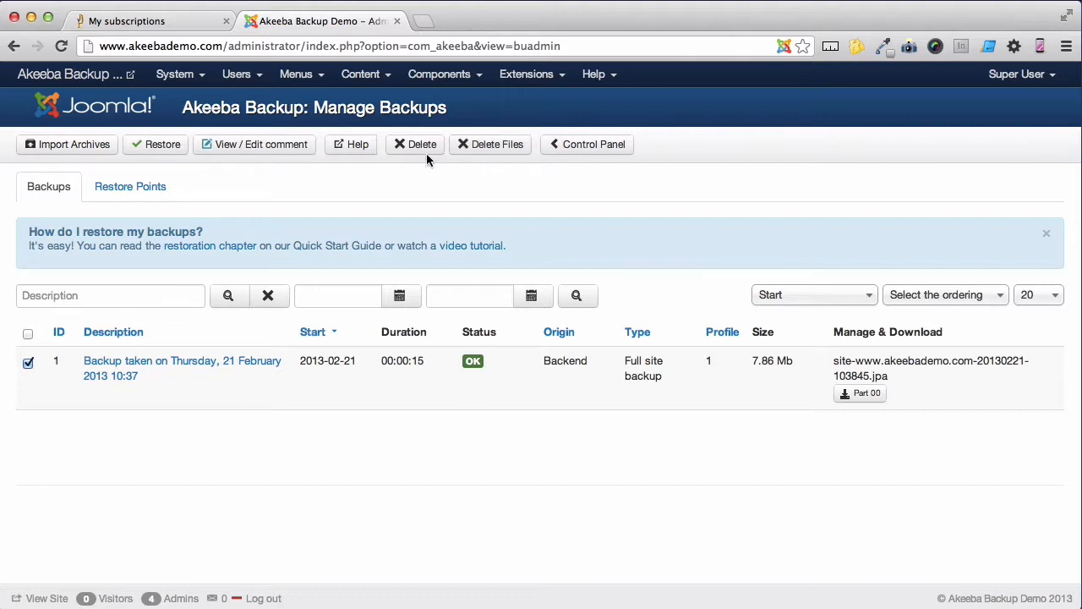
mouse_move(469, 152)
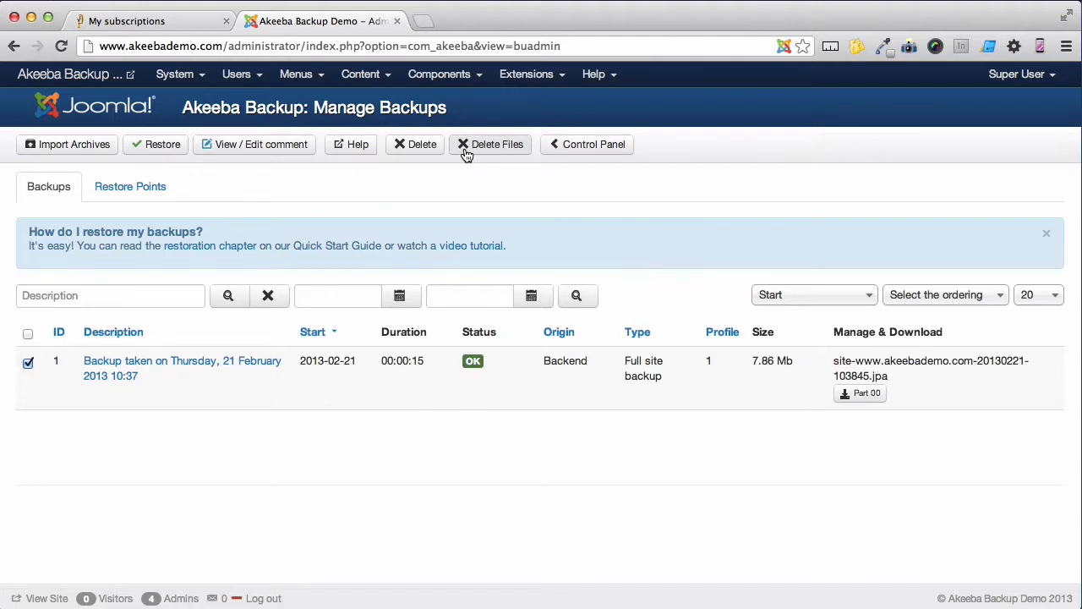
mouse_move(422, 143)
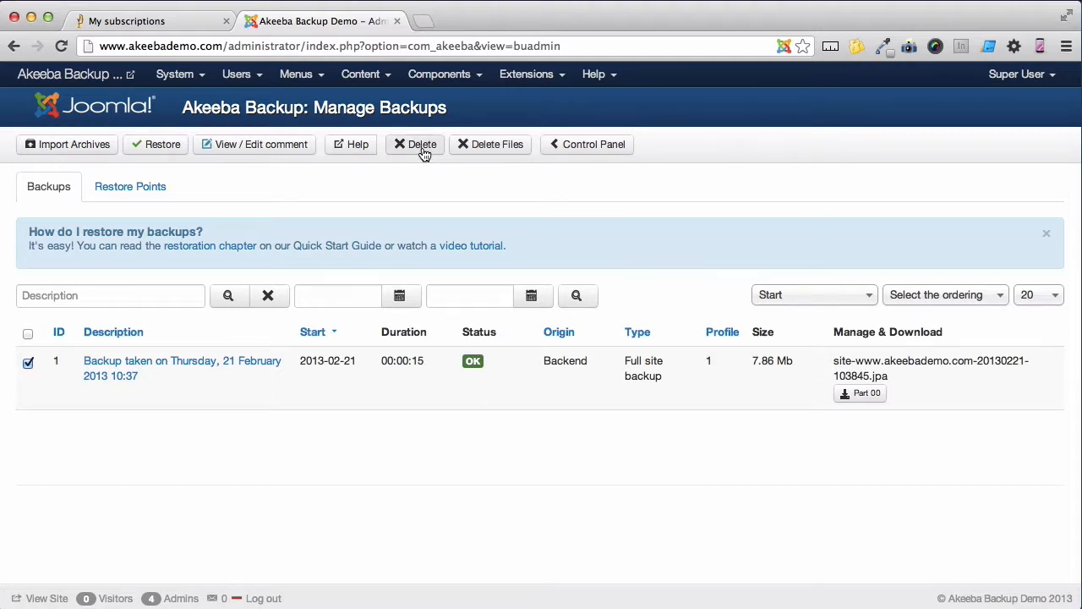
mouse_move(490, 144)
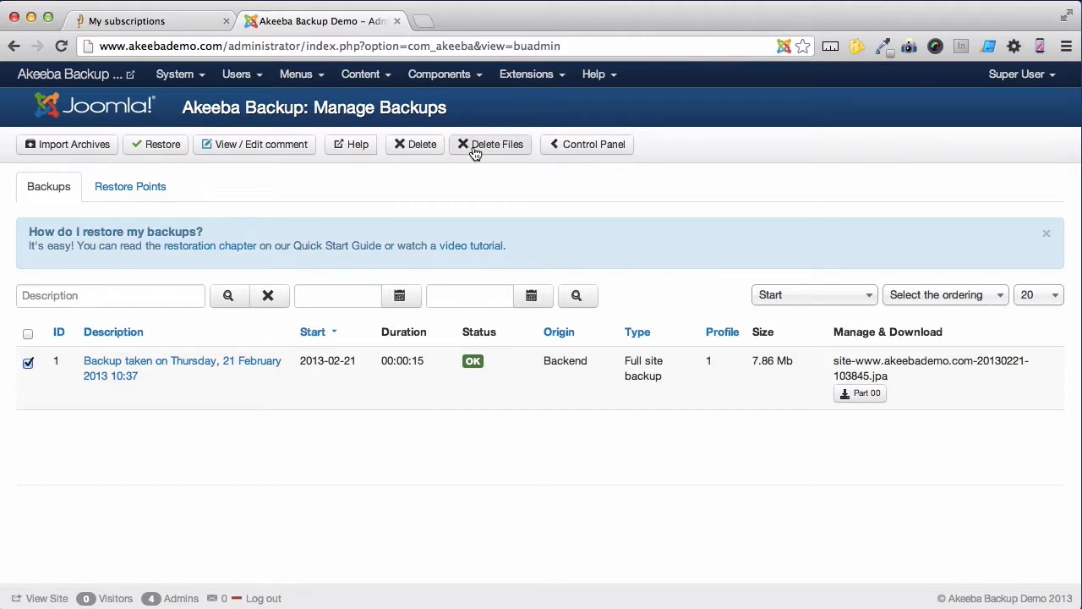
click(491, 144)
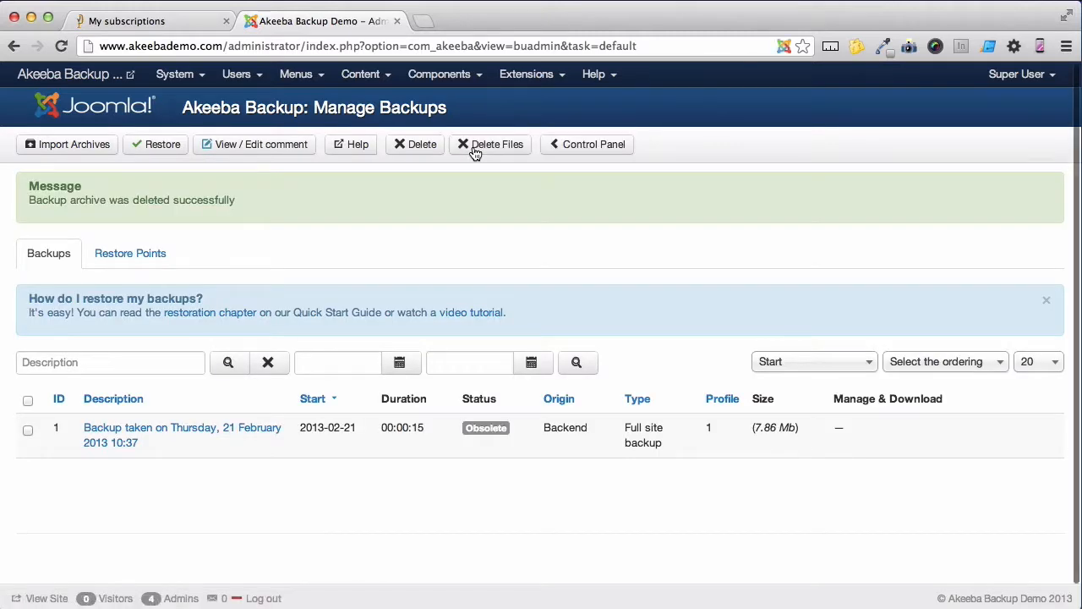
mouse_move(237, 446)
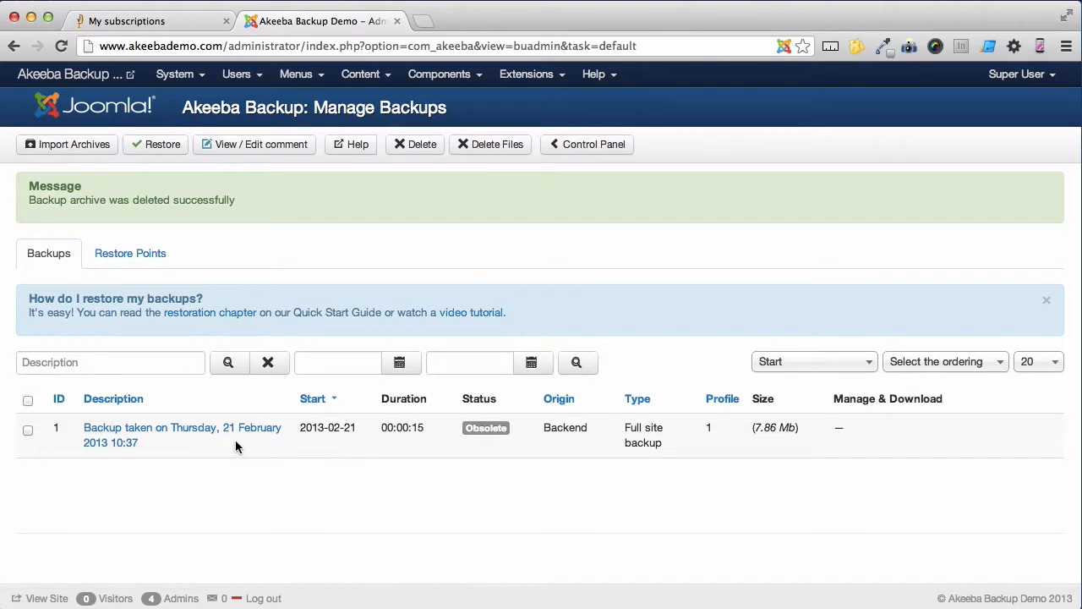
mouse_move(894, 432)
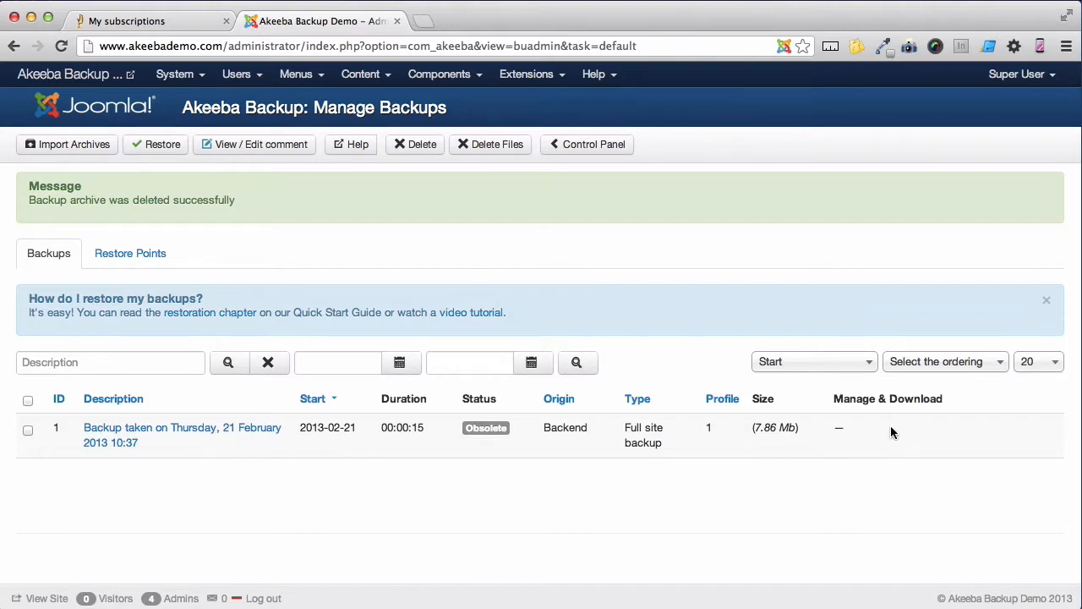
mouse_move(852, 459)
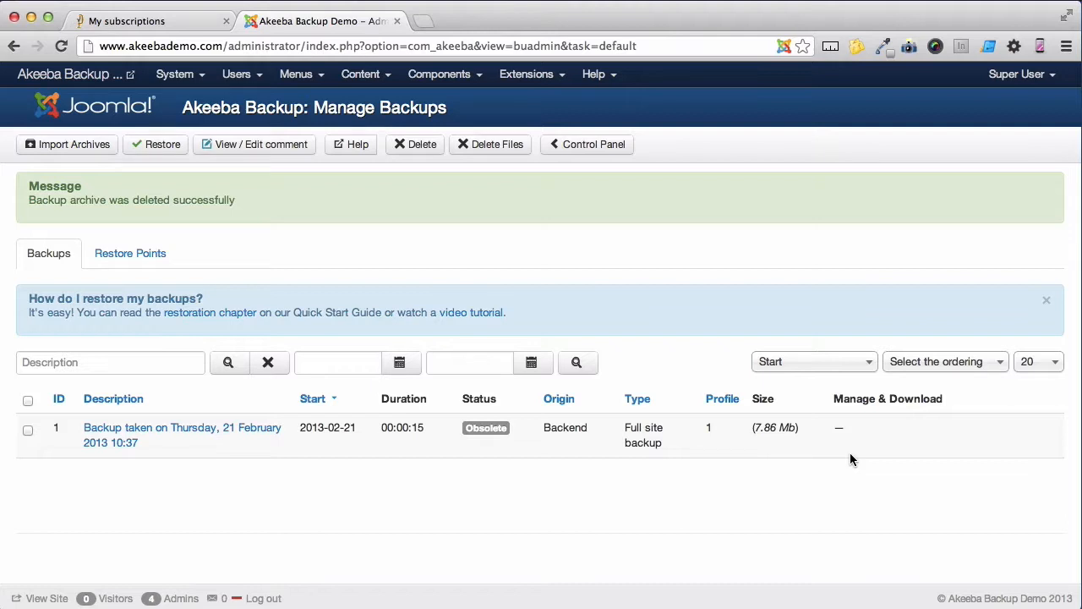
mouse_move(736, 341)
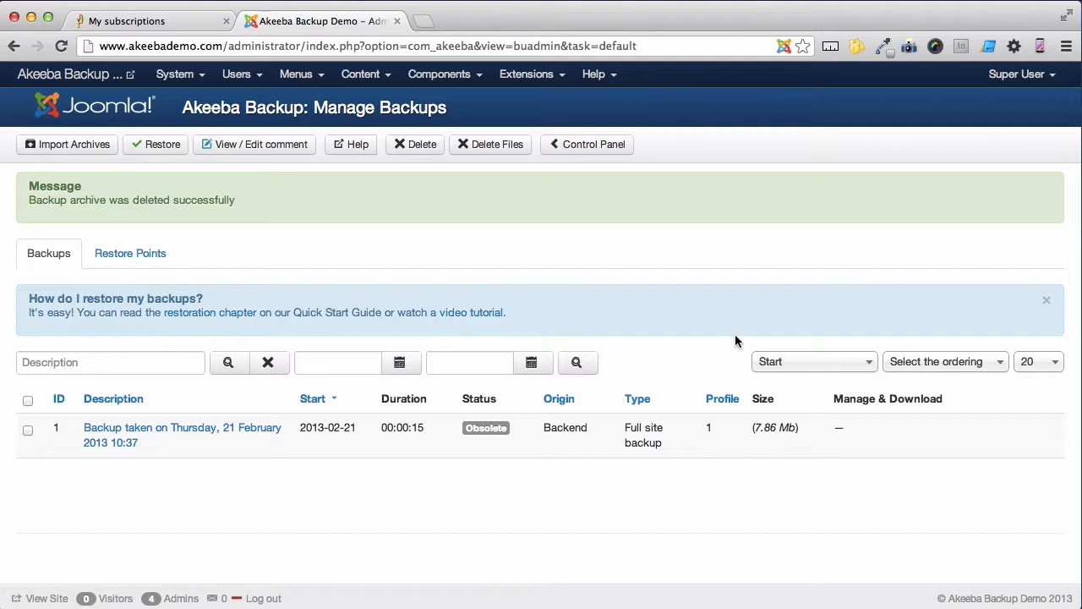
Go to the Akeeba control panel, open Component Parameters, and show the Live update tab
click(593, 144)
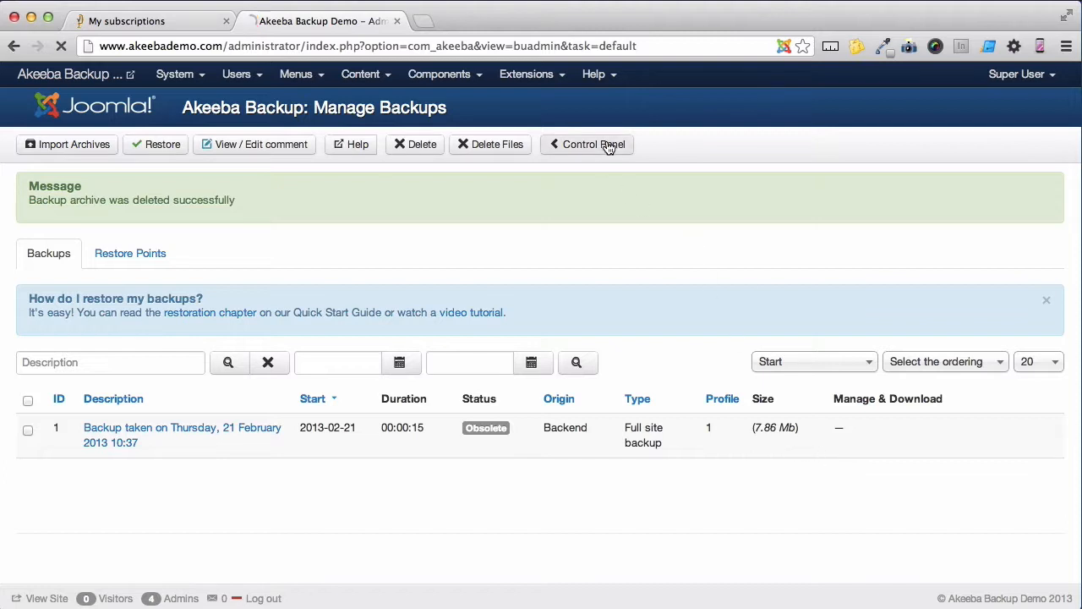
click(587, 144)
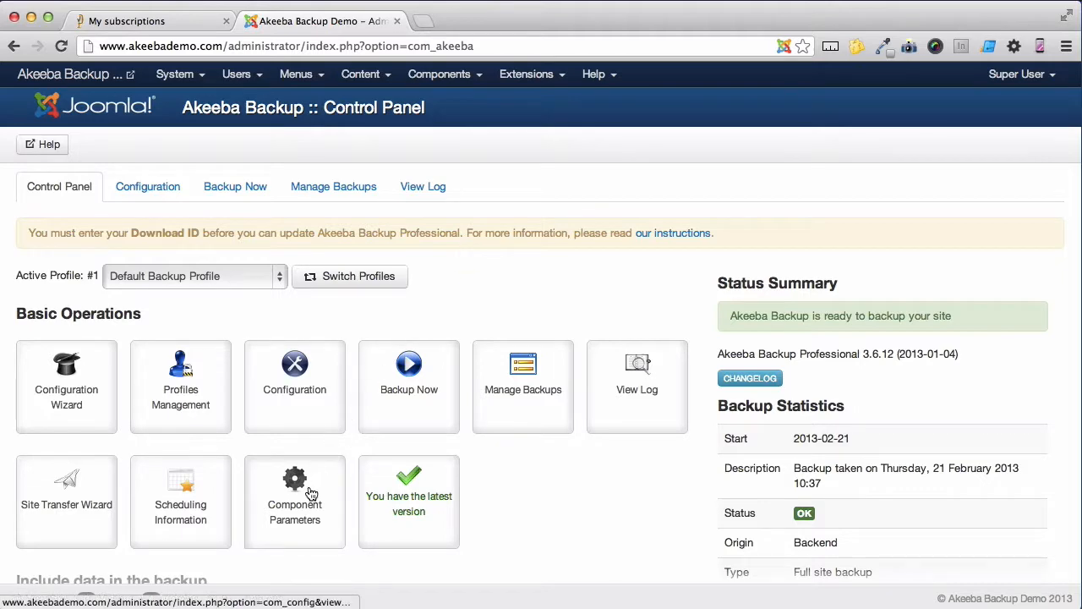
click(294, 500)
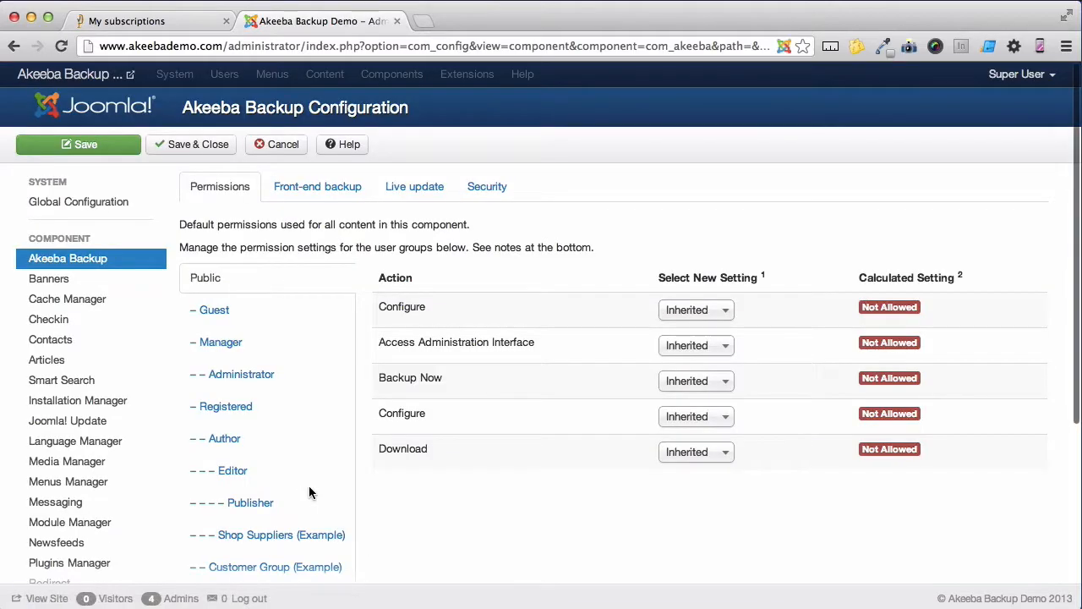
mouse_move(415, 186)
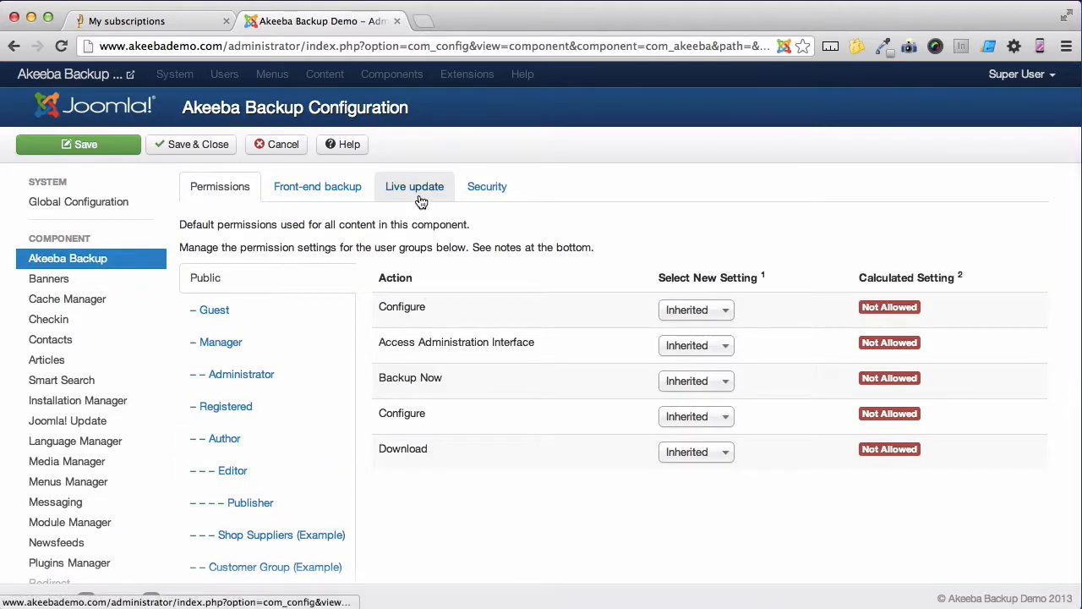
click(414, 186)
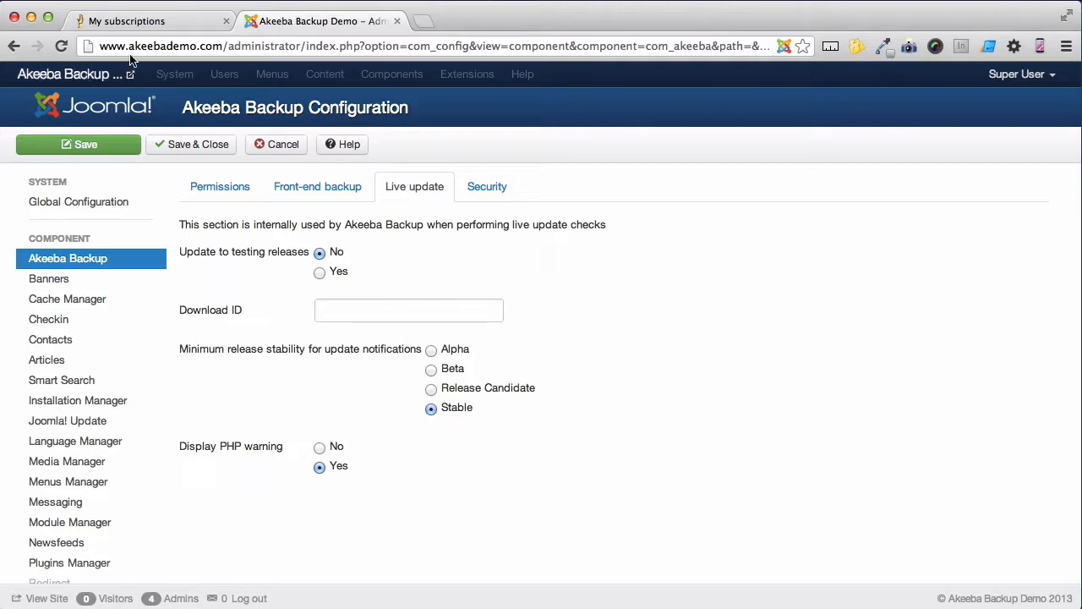
Copy the Download ID from the akeebabackup.com subscriptions tab and return to the admin tab
click(127, 21)
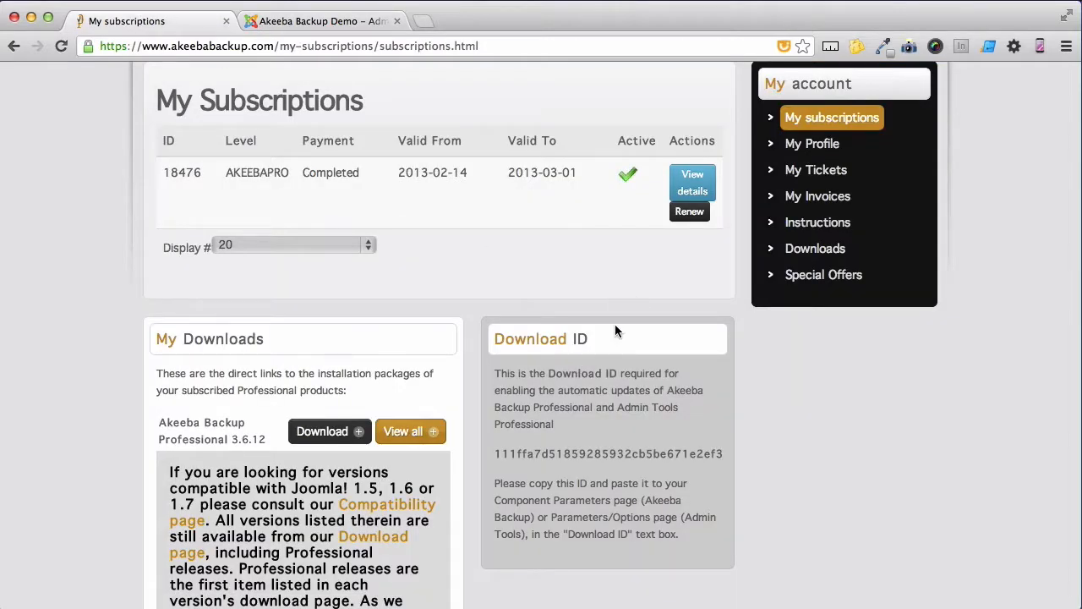
mouse_move(495, 452)
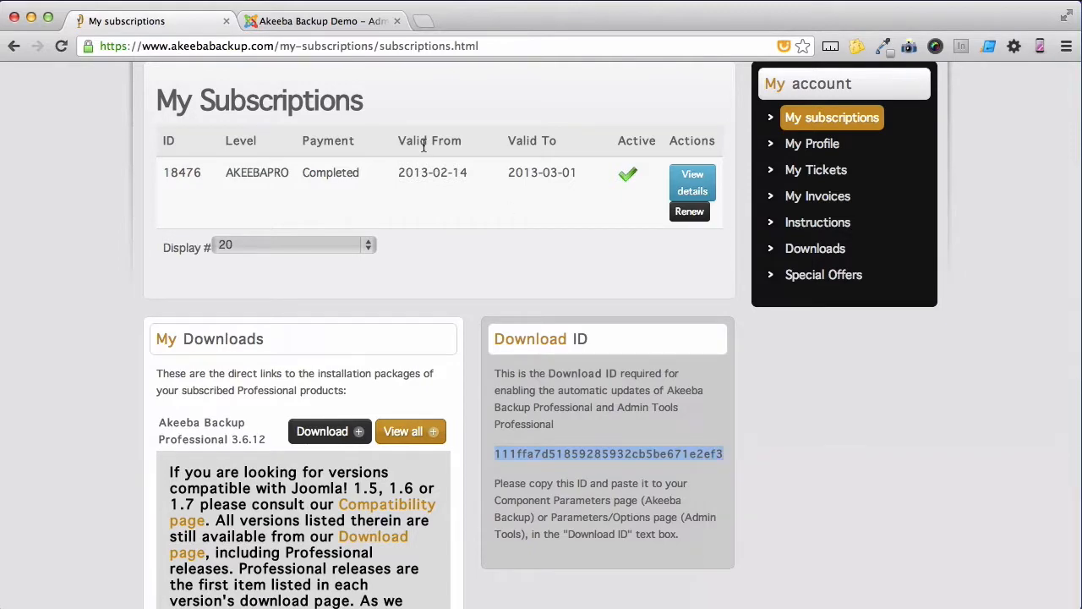
click(322, 21)
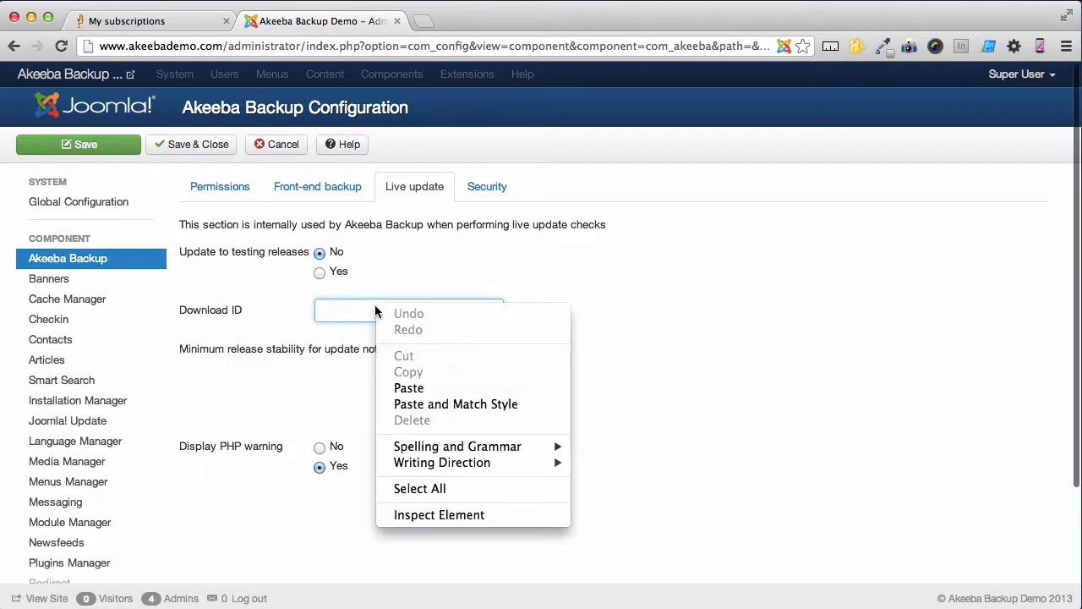
Paste the copied Download ID into the Live update field and Save & Close
click(409, 387)
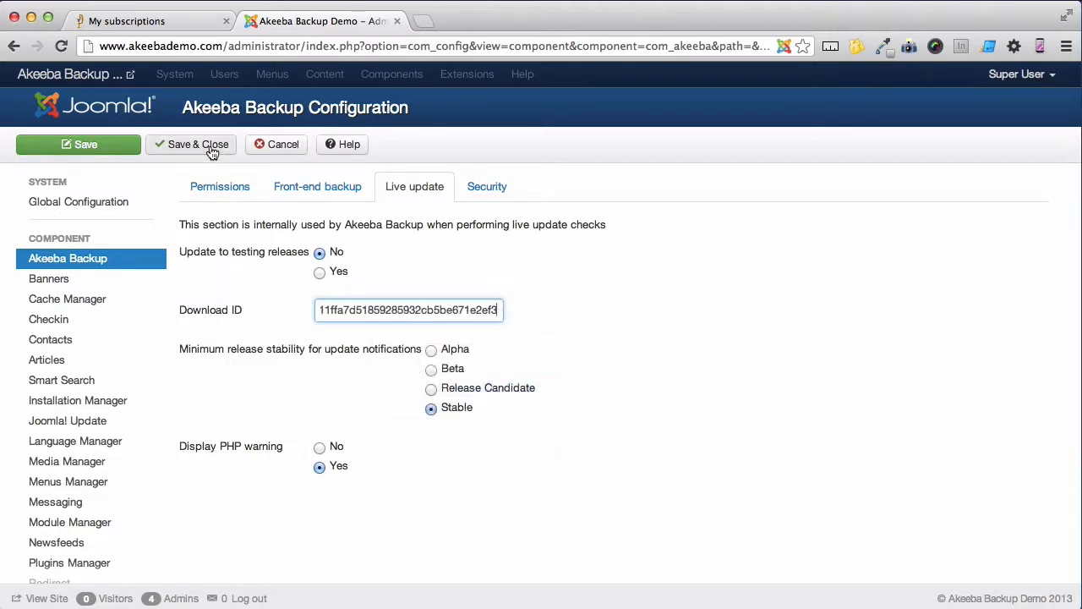
click(191, 144)
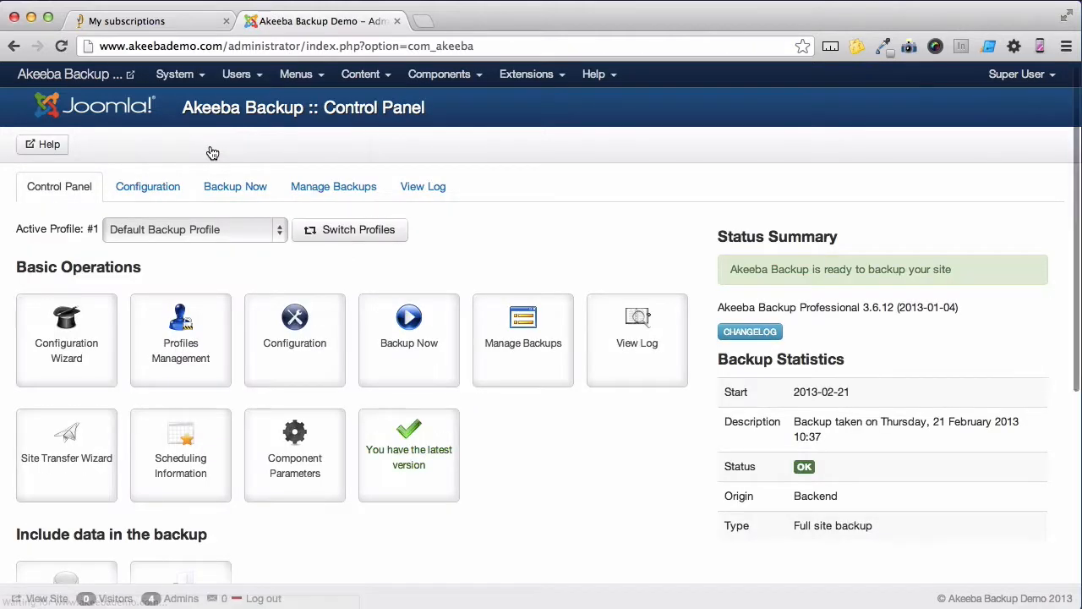